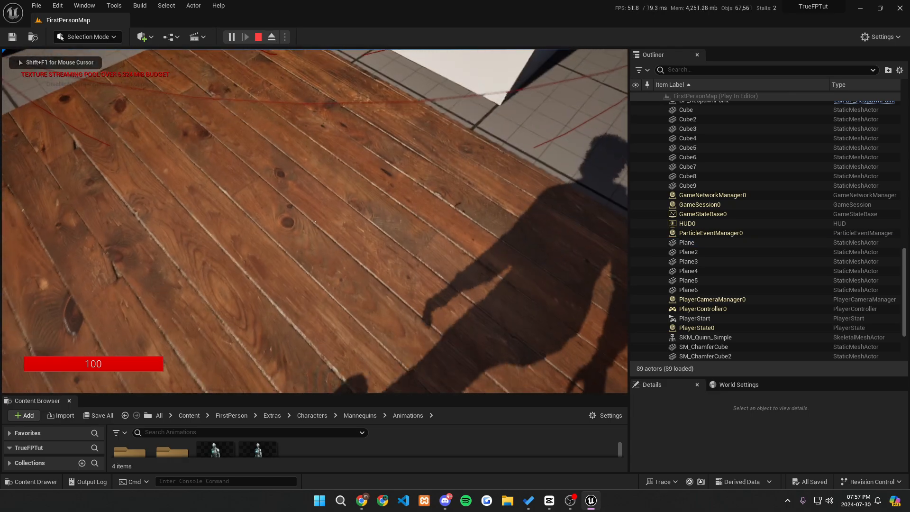
Browse to the Manny animations folder and select the MM_Idle animation.
{"action": "left_click", "coordinate": [687, 242]}
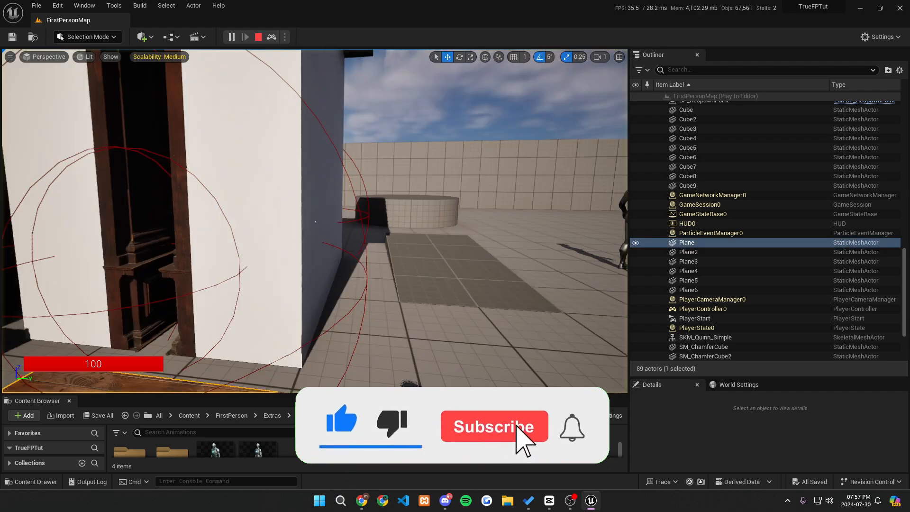
{"action": "left_click", "coordinate": [495, 426]}
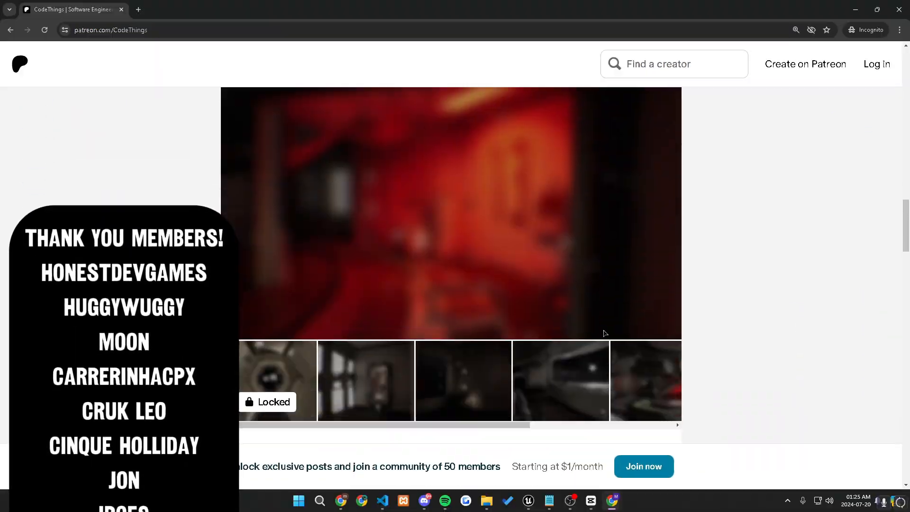
{"action": "scroll", "scroll_direction": "down", "scroll_amount": 3}
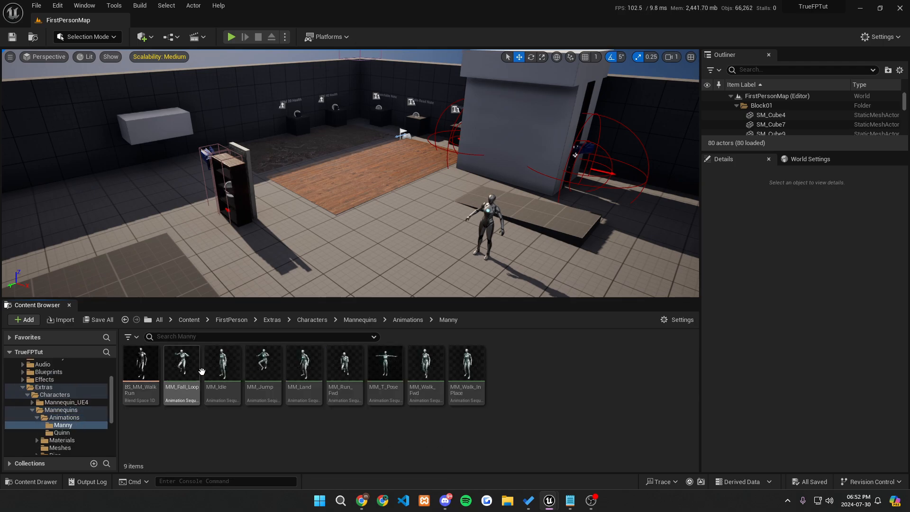
{"action": "left_click", "coordinate": [223, 367]}
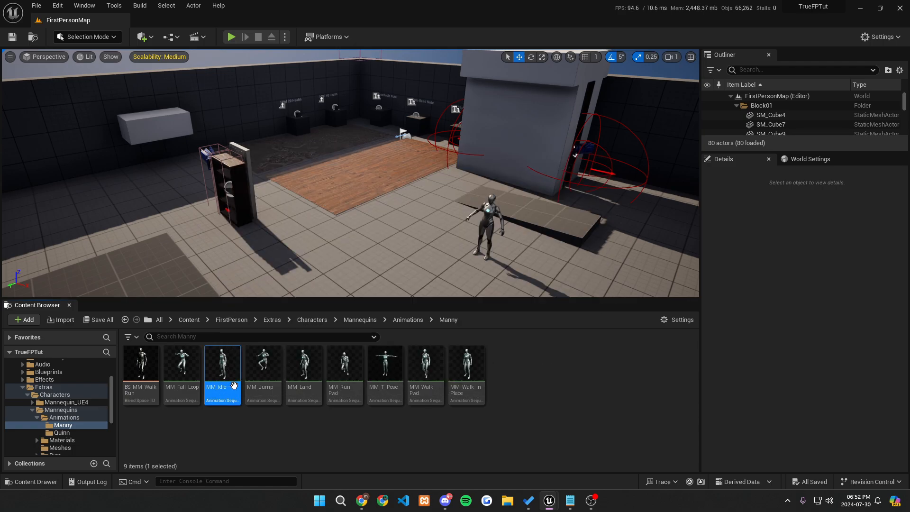
{"action": "double_click", "coordinate": [223, 364]}
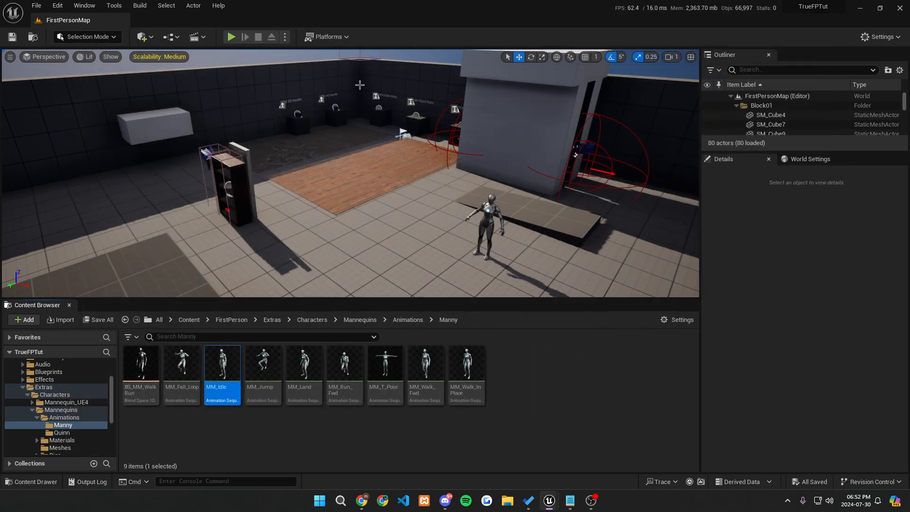
{"action": "mouse_move", "coordinate": [222, 363]}
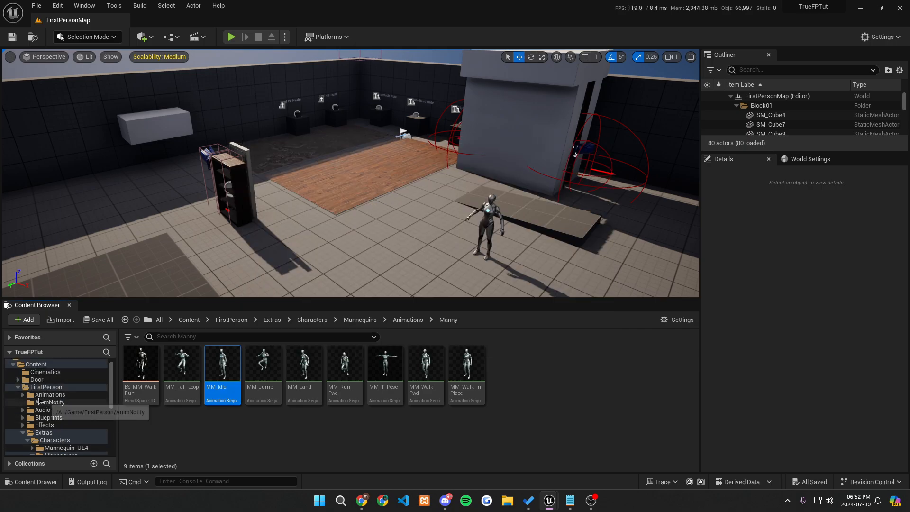
Create an Aim_Offset folder holding MM_Idle and its duplicate renamed AO_LookForward.
{"action": "left_click", "coordinate": [28, 395]}
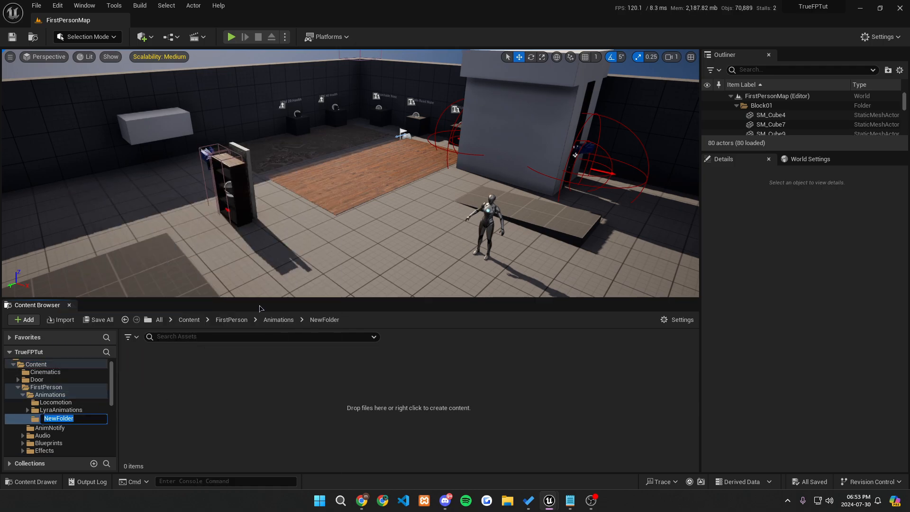
{"action": "type", "text": "Aim_Offset"}
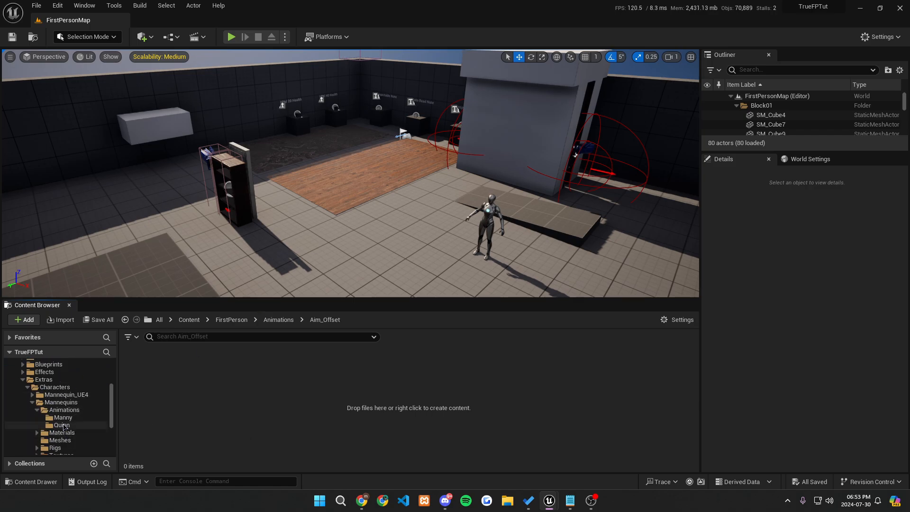
{"action": "left_click", "coordinate": [62, 417]}
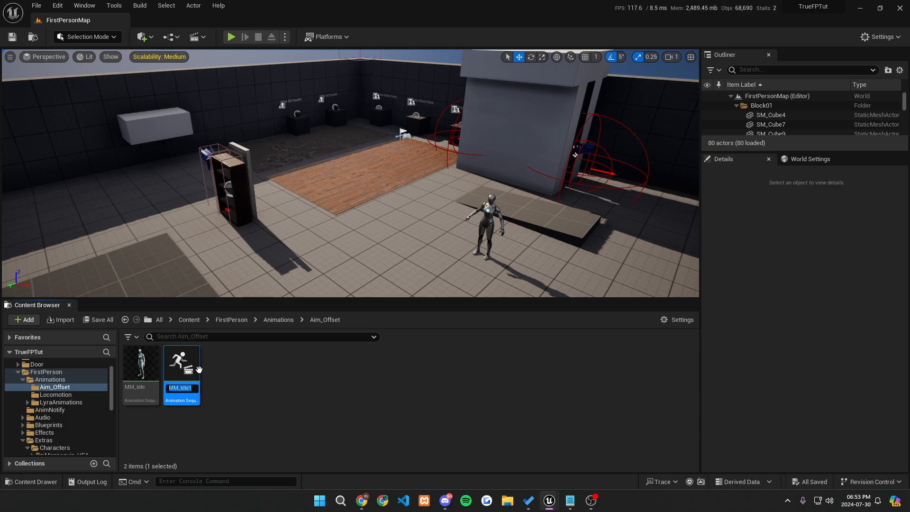
{"action": "type", "text": "AO_LookForward"}
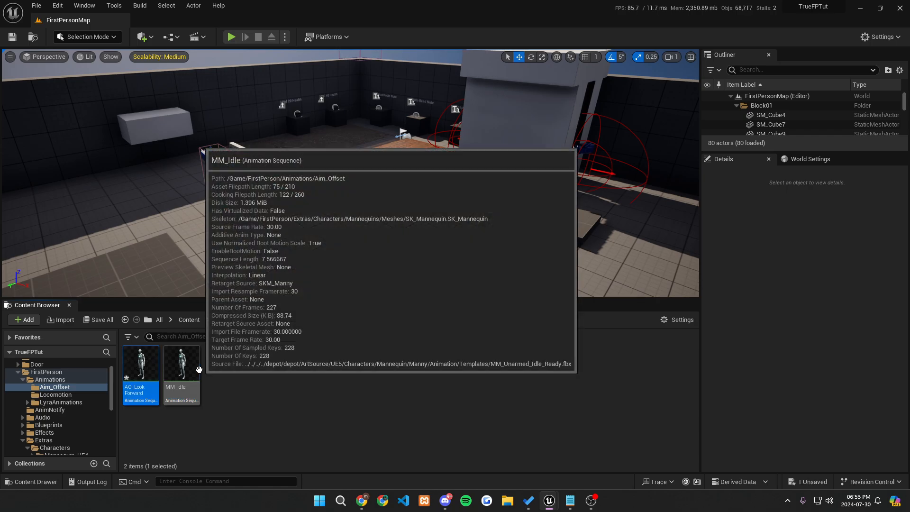
Give AO_LookForward a scaled MM_Idle base pose and trim it to one frame.
{"action": "double_click", "coordinate": [140, 363]}
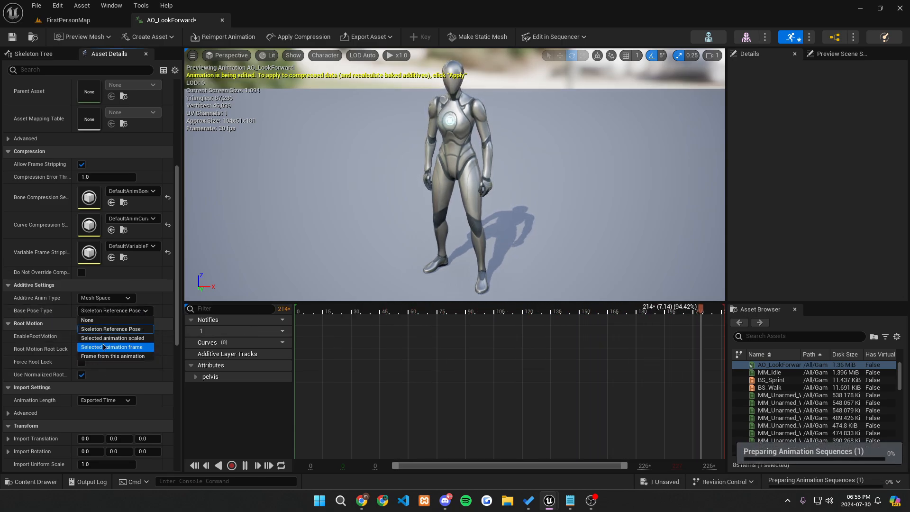
{"action": "mouse_move", "coordinate": [112, 338]}
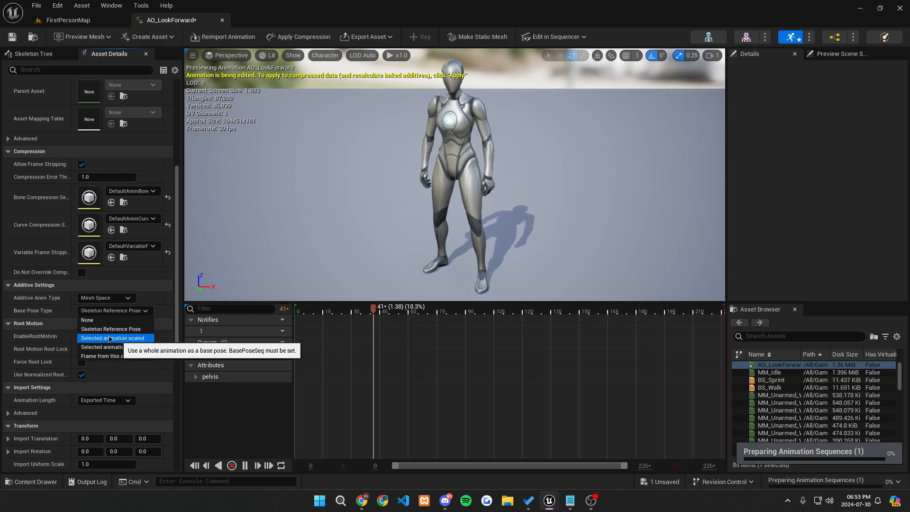
{"action": "left_click", "coordinate": [111, 329]}
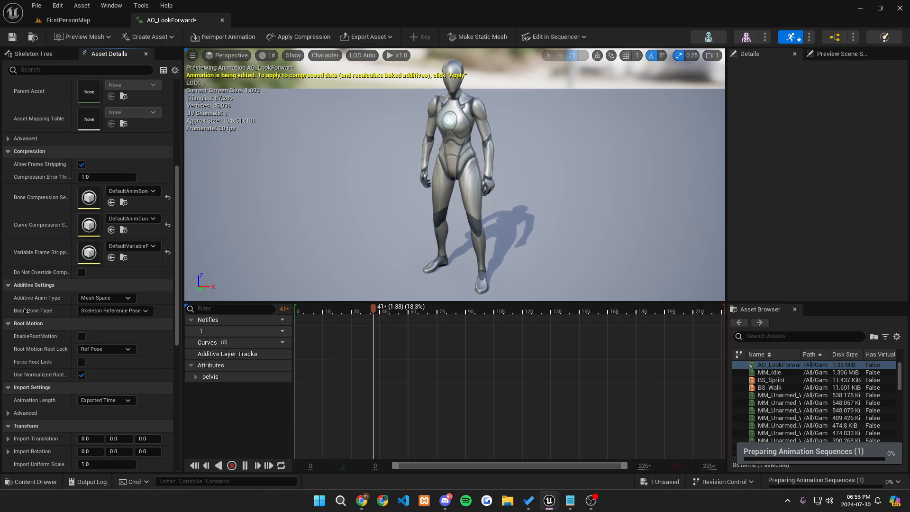
{"action": "left_click", "coordinate": [114, 311]}
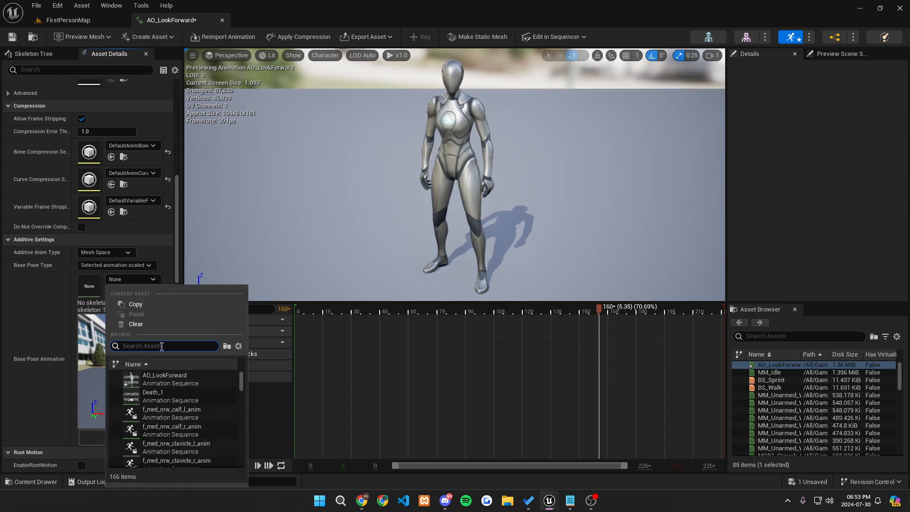
{"action": "type", "text": "MM_Id"}
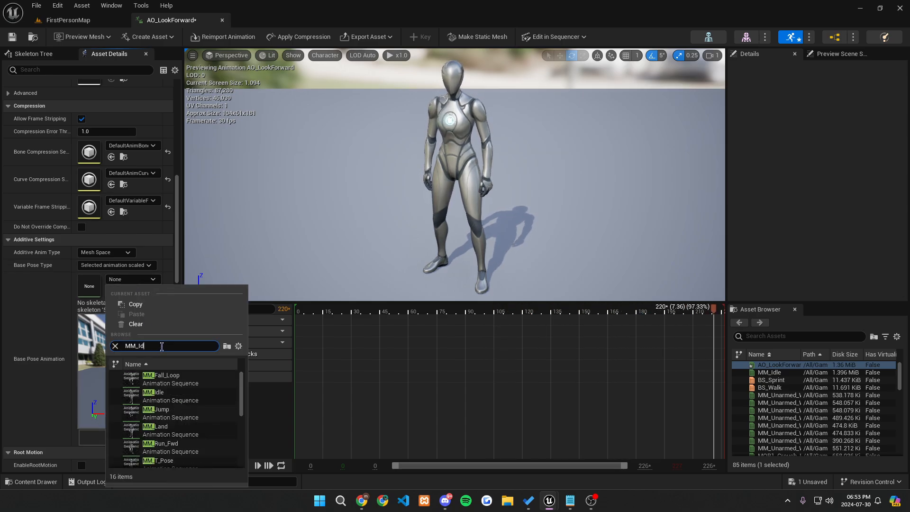
{"action": "left_click", "coordinate": [153, 392]}
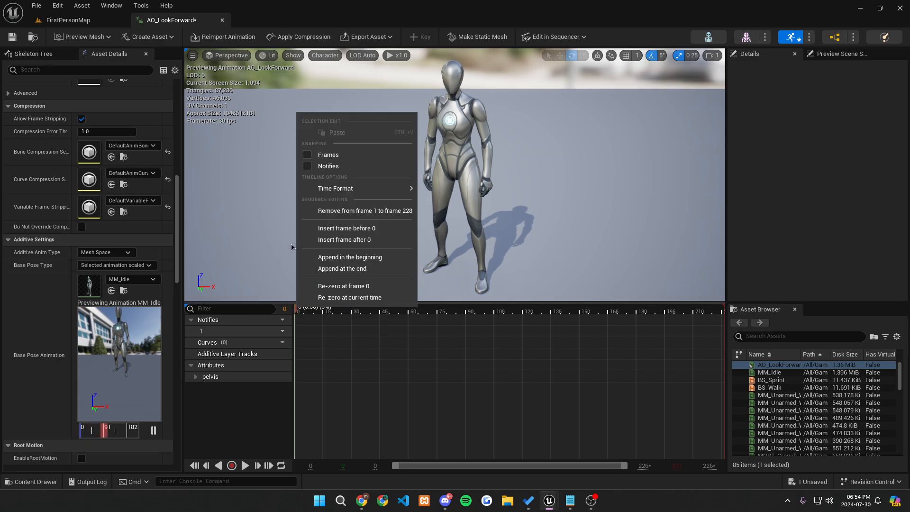
{"action": "mouse_move", "coordinate": [365, 211]}
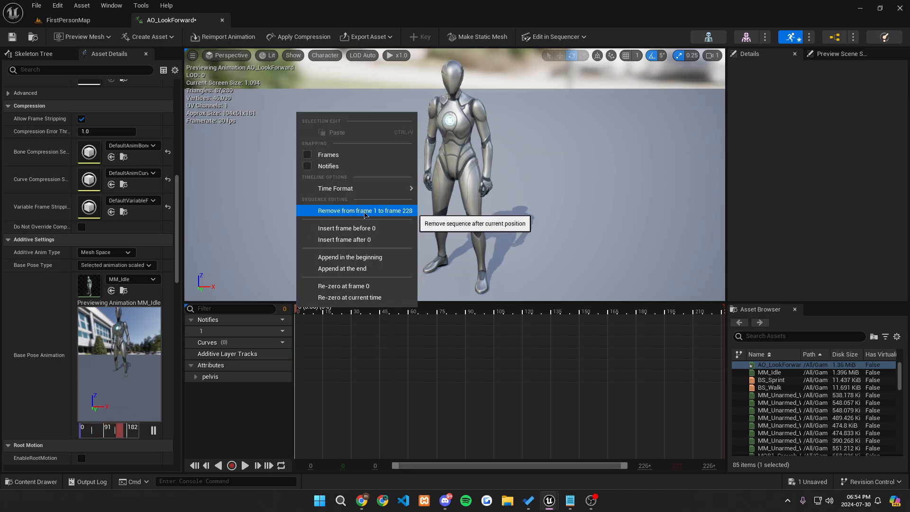
{"action": "left_click", "coordinate": [365, 210]}
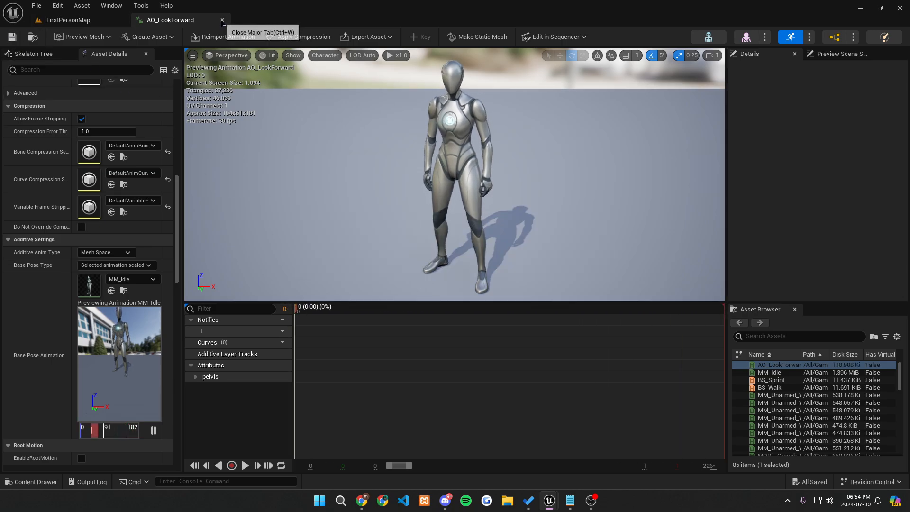
Duplicate AO_LookForward as AO_LookDown, open it, and check its Additive Settings.
{"action": "left_click", "coordinate": [221, 20]}
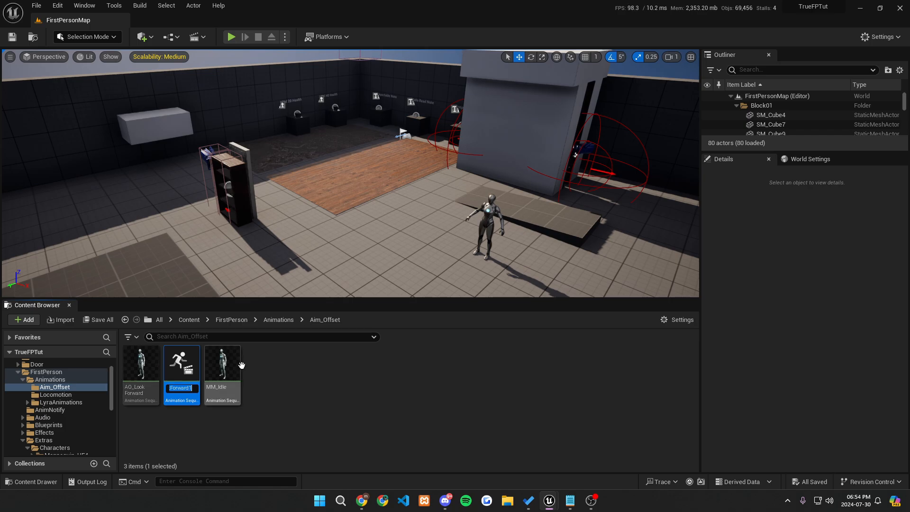
{"action": "type", "text": "AO_LookDown"}
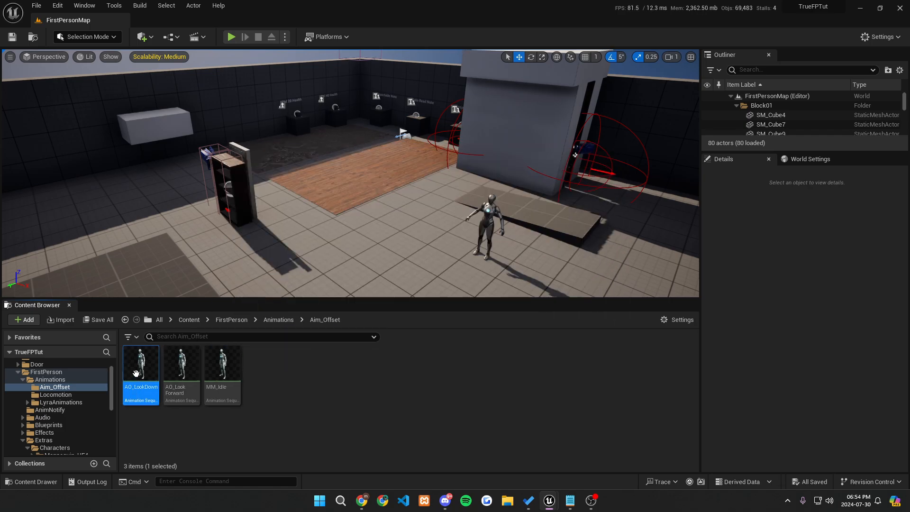
{"action": "double_click", "coordinate": [140, 364]}
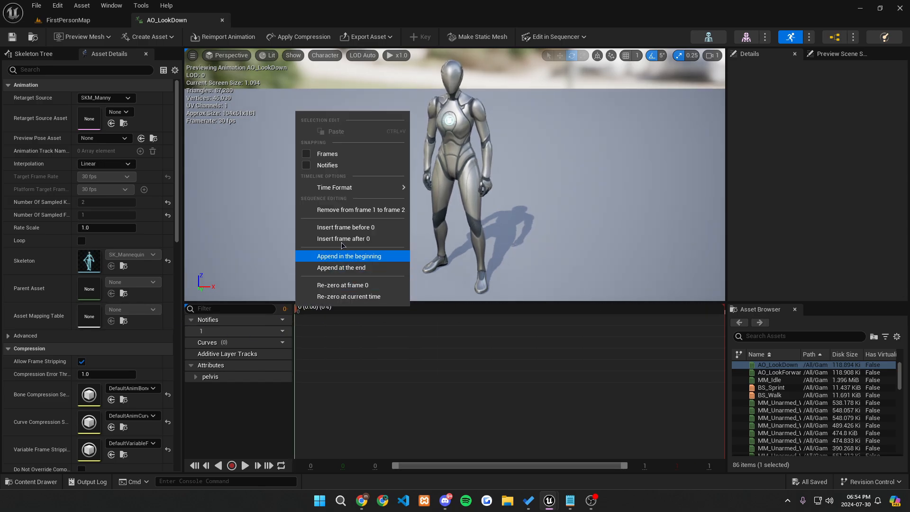
{"action": "left_click", "coordinate": [349, 256]}
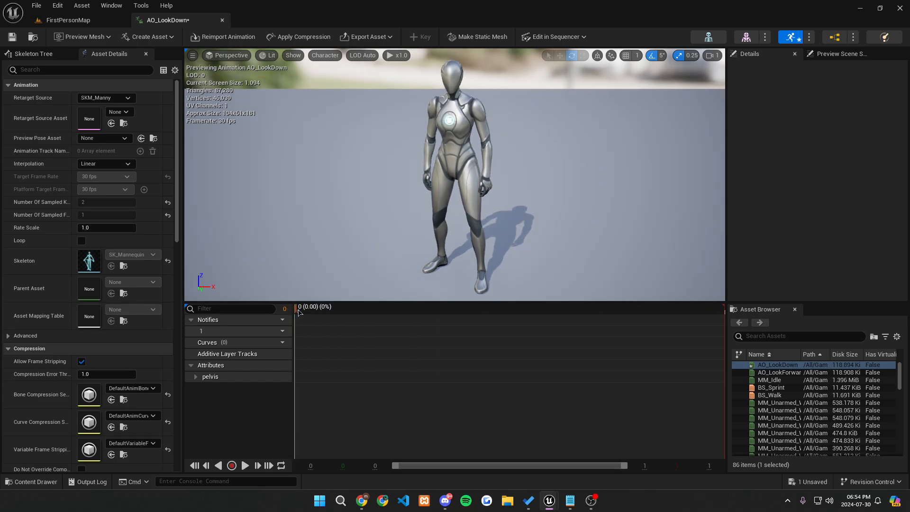
{"action": "mouse_move", "coordinate": [571, 155]}
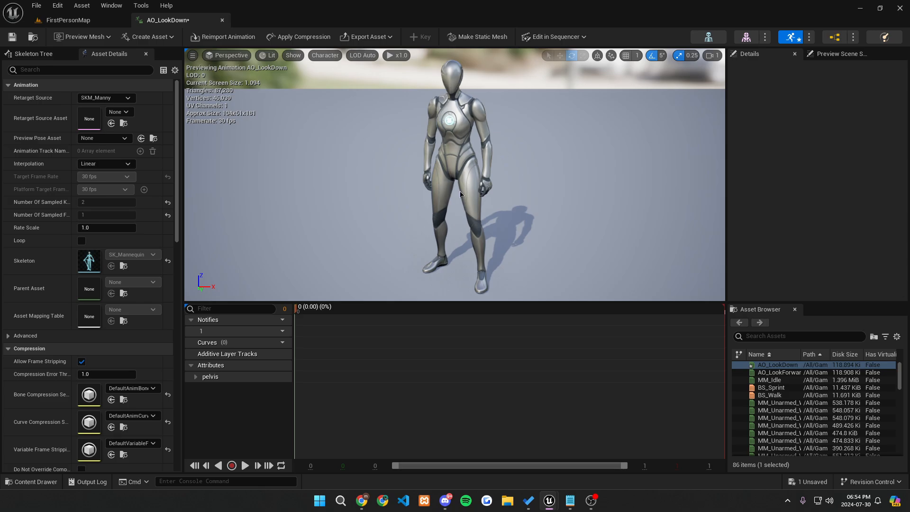
{"action": "scroll", "scroll_direction": "down", "scroll_amount": 3}
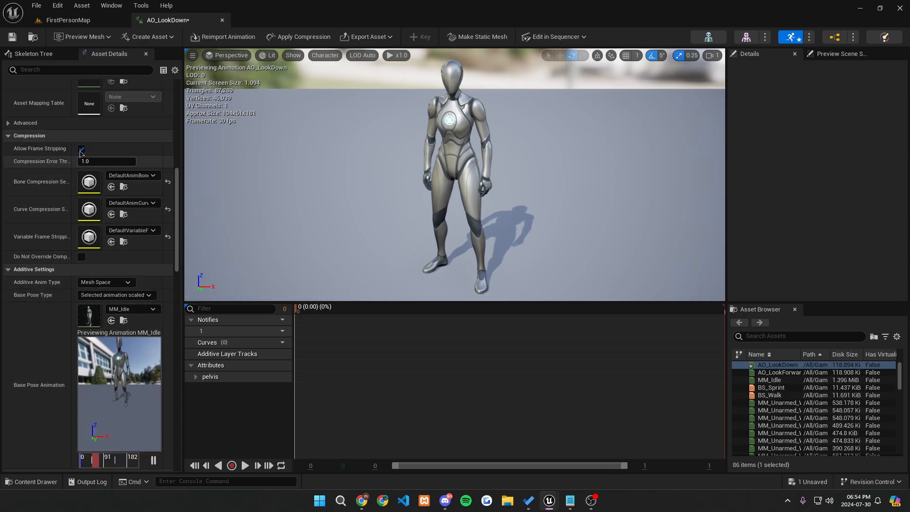
{"action": "left_click", "coordinate": [33, 53]}
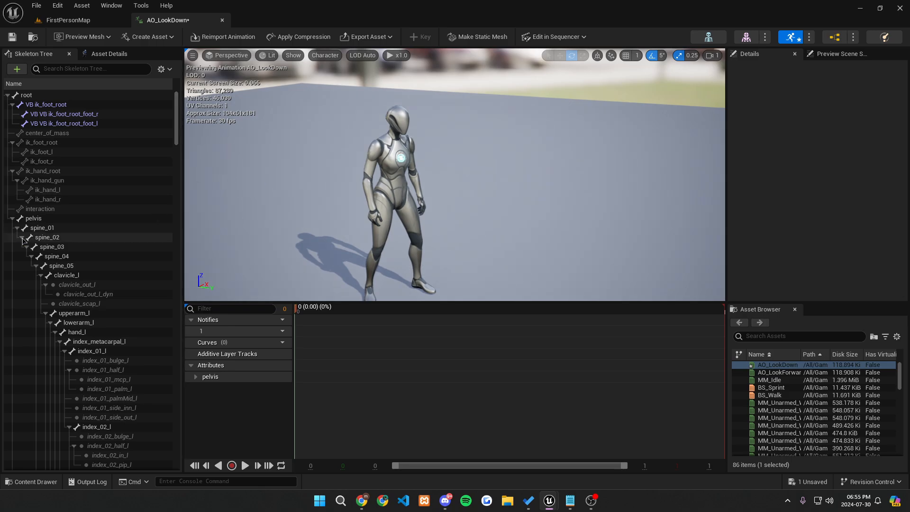
Select spine_02 in AO_LookDown, bend it forward, and key the rotation.
{"action": "left_click", "coordinate": [47, 237]}
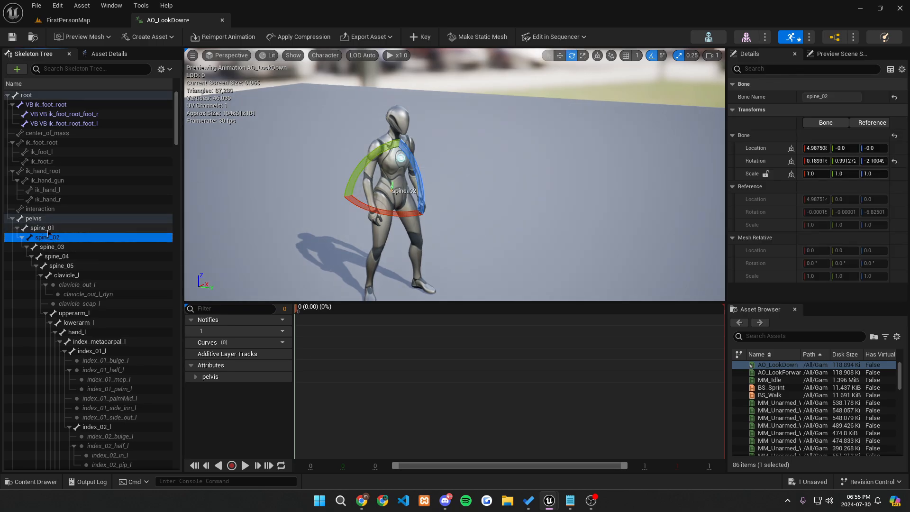
{"action": "left_click", "coordinate": [52, 247]}
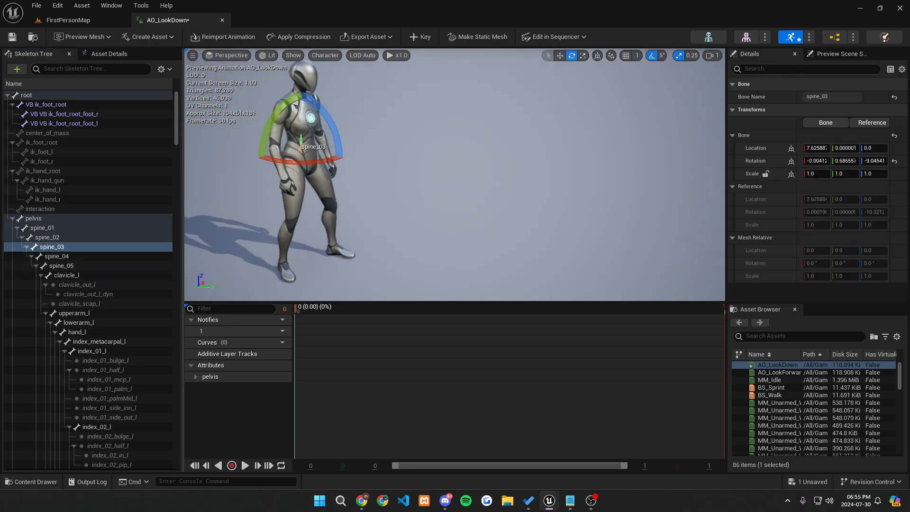
{"action": "left_click", "coordinate": [47, 237]}
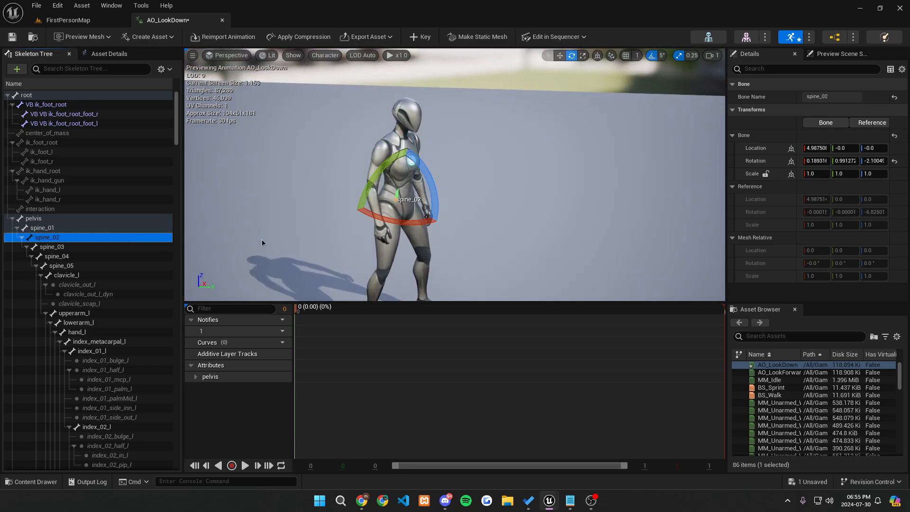
{"action": "mouse_move", "coordinate": [349, 172]}
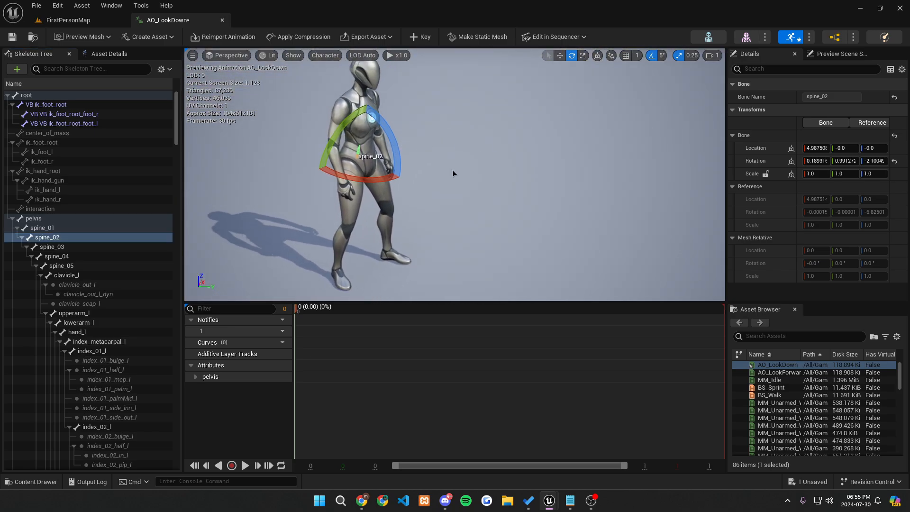
{"action": "mouse_move", "coordinate": [355, 167]}
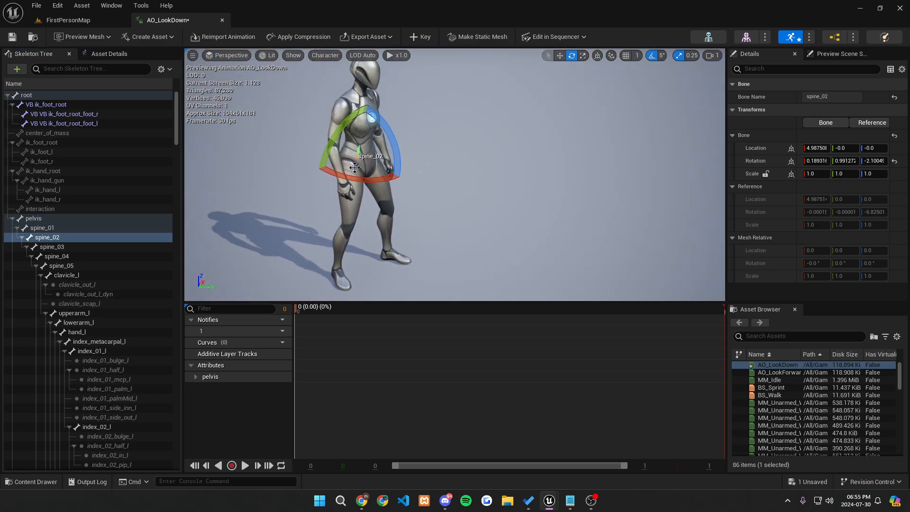
{"action": "left_click_drag", "start_coordinate": [351, 133], "coordinate": [377, 122]}
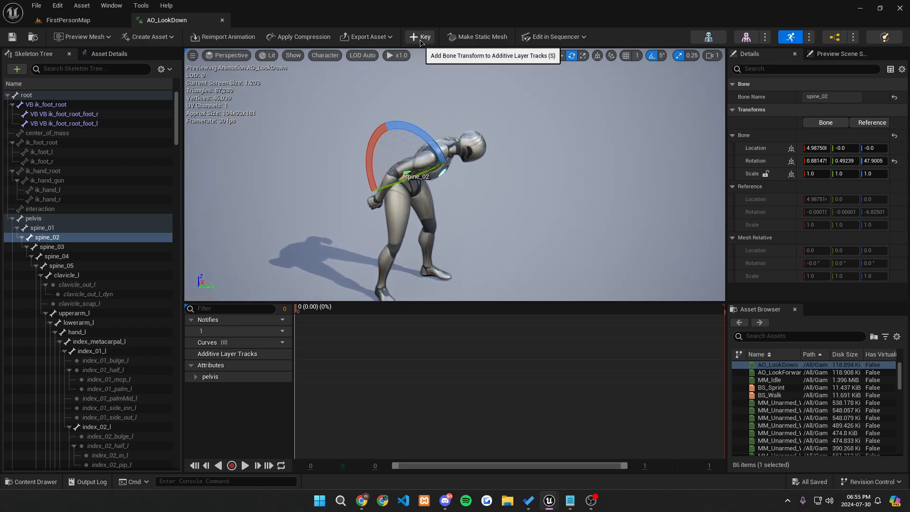
{"action": "left_click", "coordinate": [420, 37]}
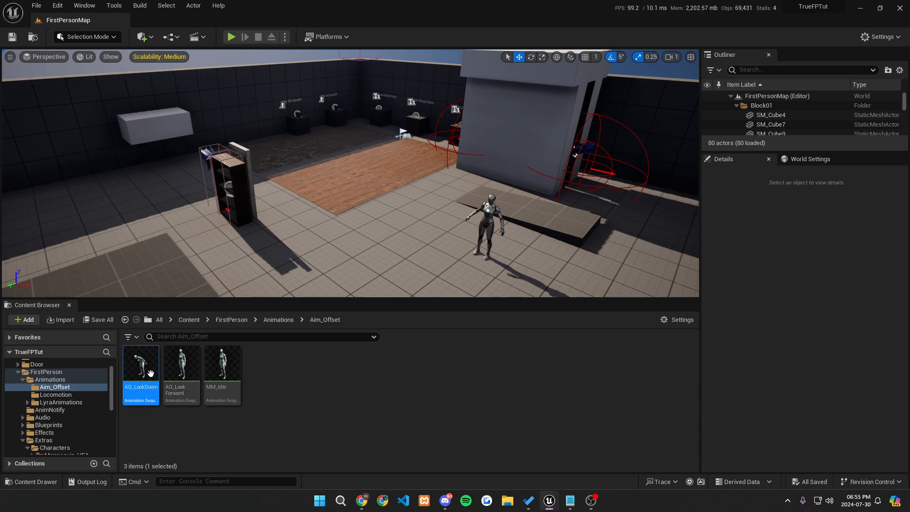
{"action": "mouse_move", "coordinate": [166, 420]}
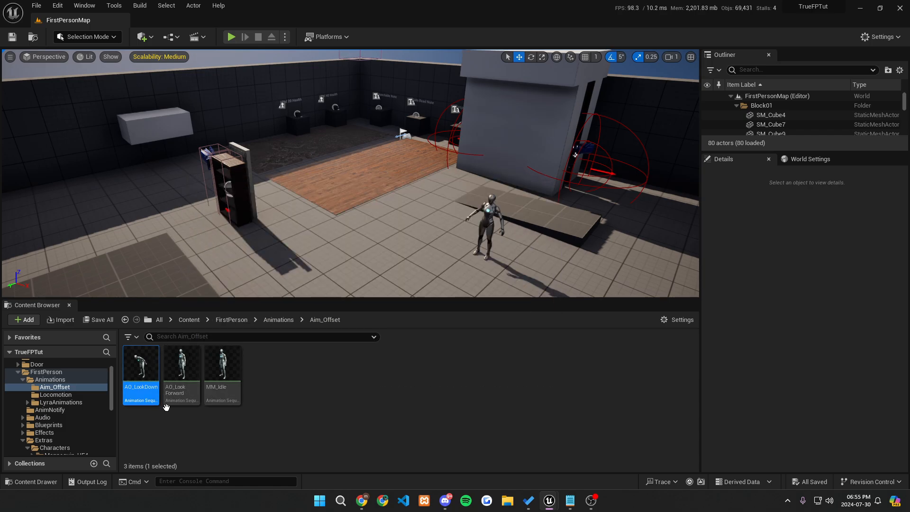
Open the duplicated AO_LookUp animation and preview its pose and asset settings.
{"action": "left_click", "coordinate": [181, 365]}
{"action": "type", "text": "O_LookUp"}
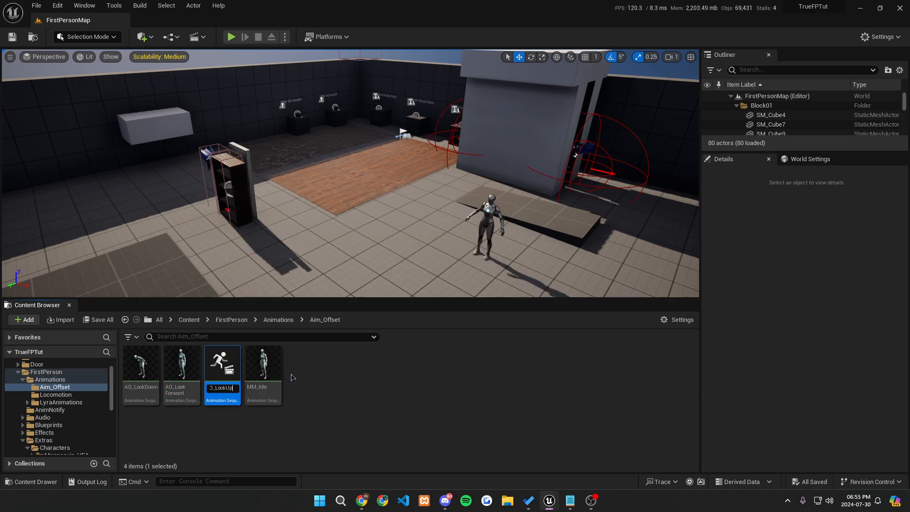
{"action": "double_click", "coordinate": [223, 363]}
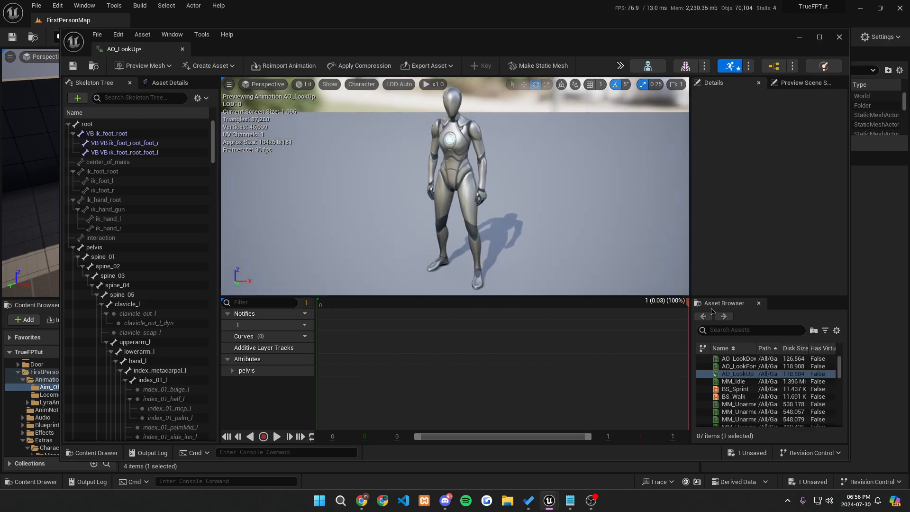
{"action": "left_click", "coordinate": [495, 300]}
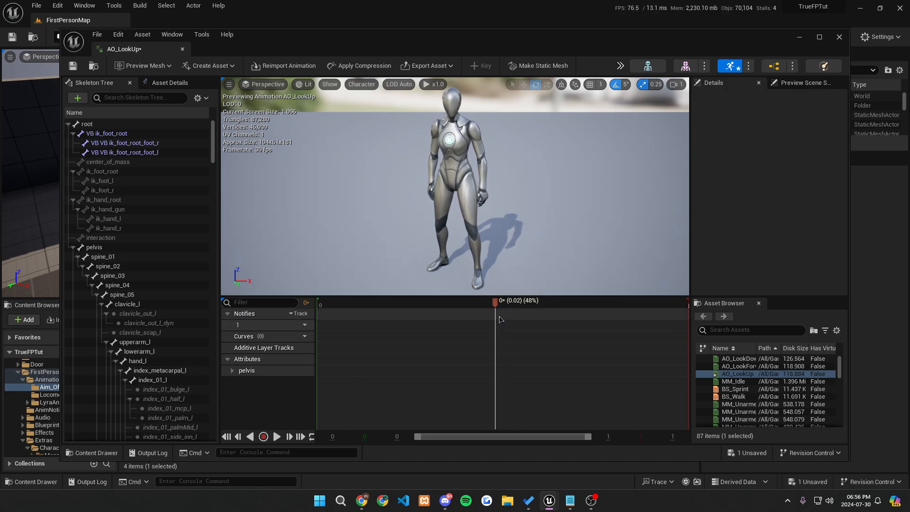
{"action": "left_click", "coordinate": [170, 82]}
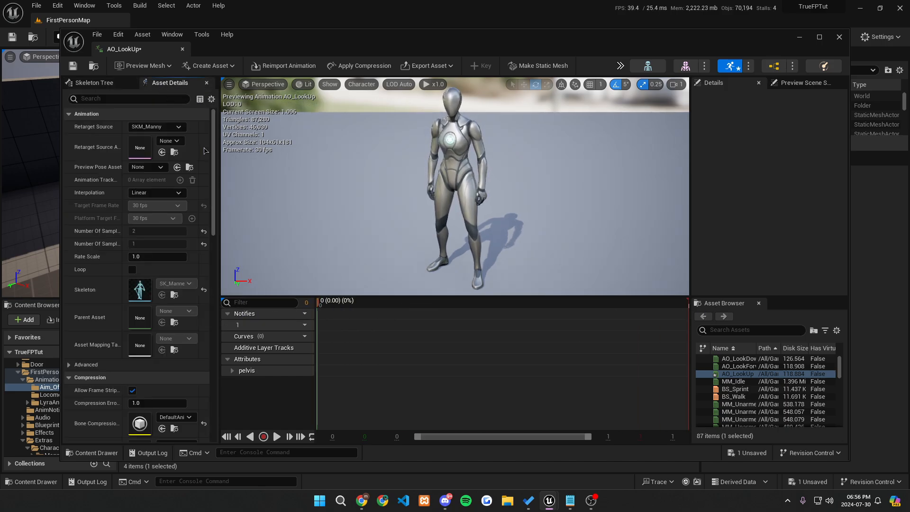
{"action": "scroll", "scroll_direction": "down", "scroll_amount": 3}
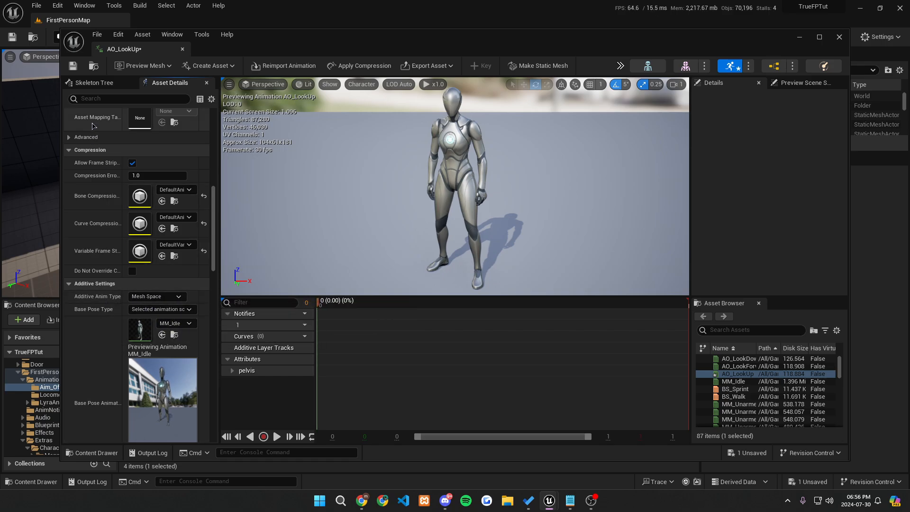
Lean the spine_02 bone backward and key the rotation.
{"action": "left_click", "coordinate": [95, 83]}
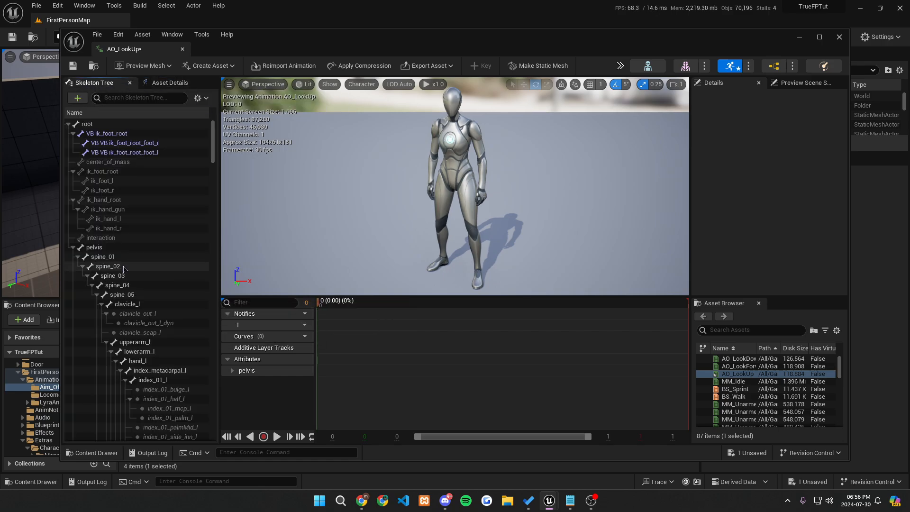
{"action": "left_click", "coordinate": [107, 266]}
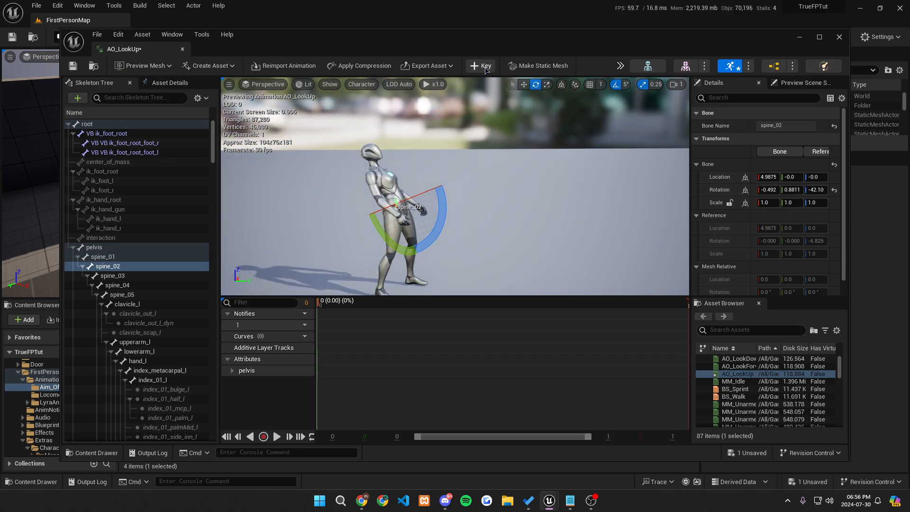
{"action": "left_click", "coordinate": [485, 65]}
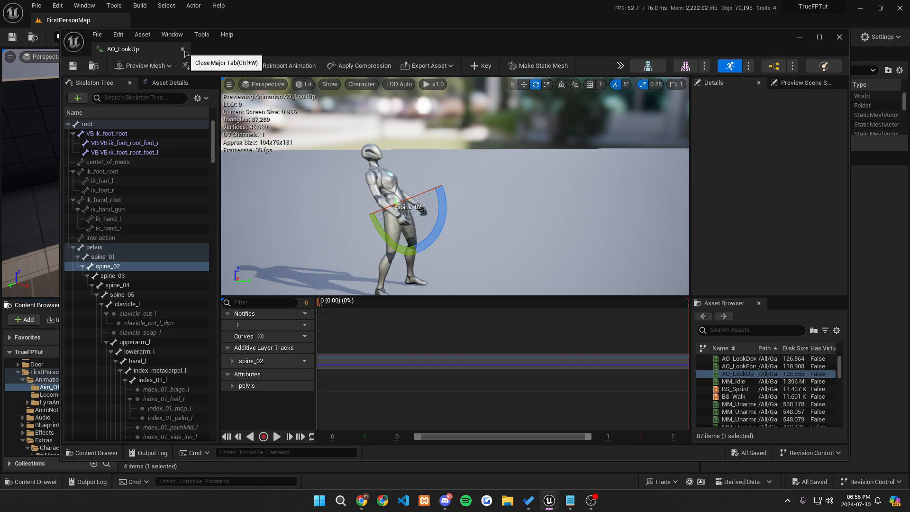
Close AO_LookUp and create an Aim Offset 1D asset named AO_LookAround.
{"action": "left_click", "coordinate": [181, 48]}
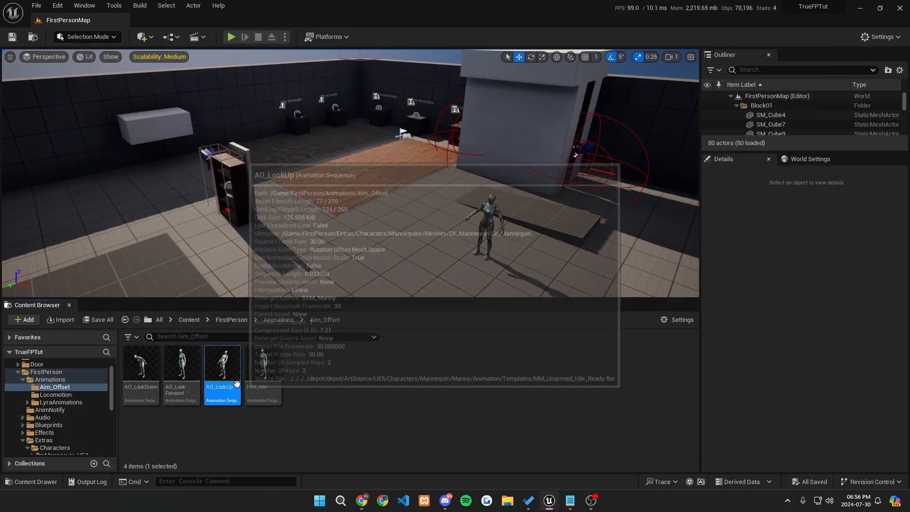
{"action": "mouse_move", "coordinate": [138, 377]}
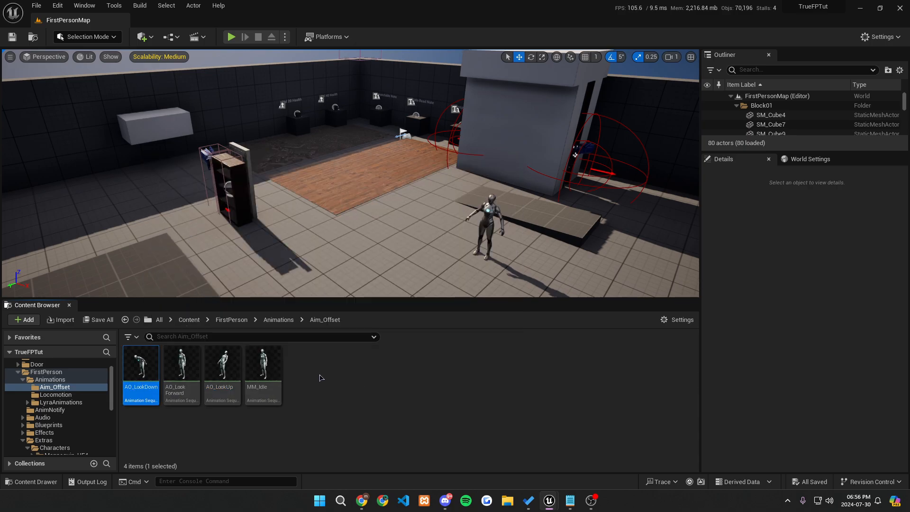
{"action": "left_click", "coordinate": [320, 377]}
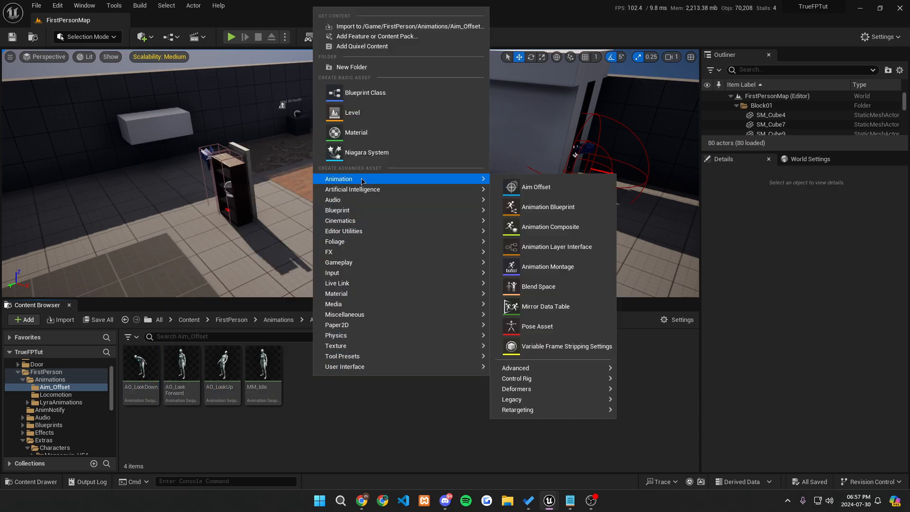
{"action": "mouse_move", "coordinate": [513, 399]}
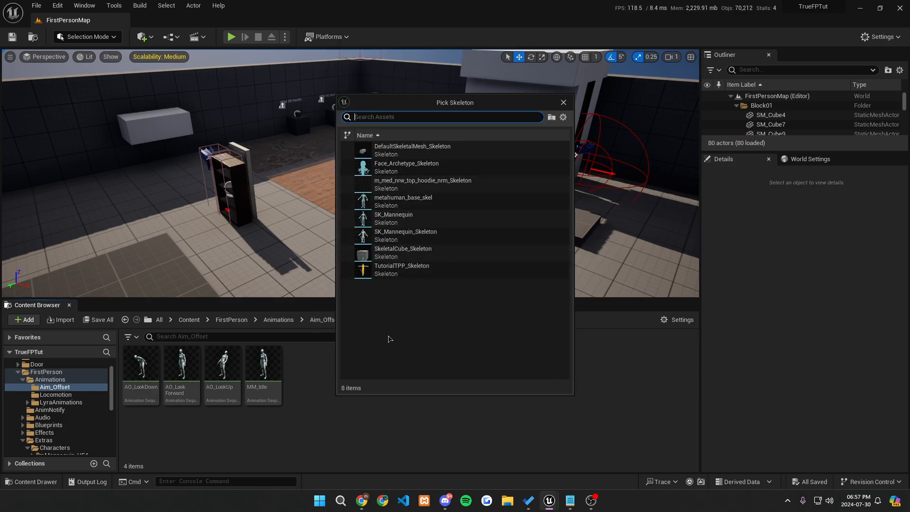
{"action": "mouse_move", "coordinate": [235, 395]}
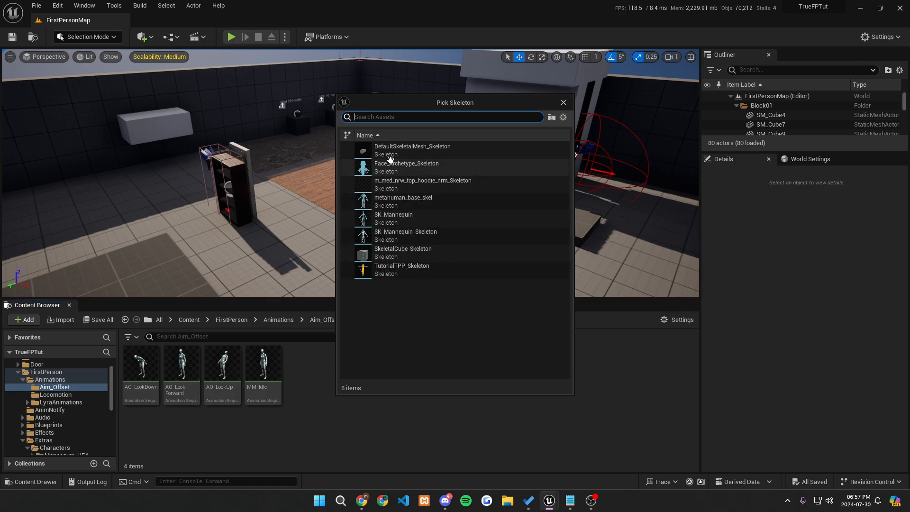
{"action": "mouse_move", "coordinate": [442, 217]}
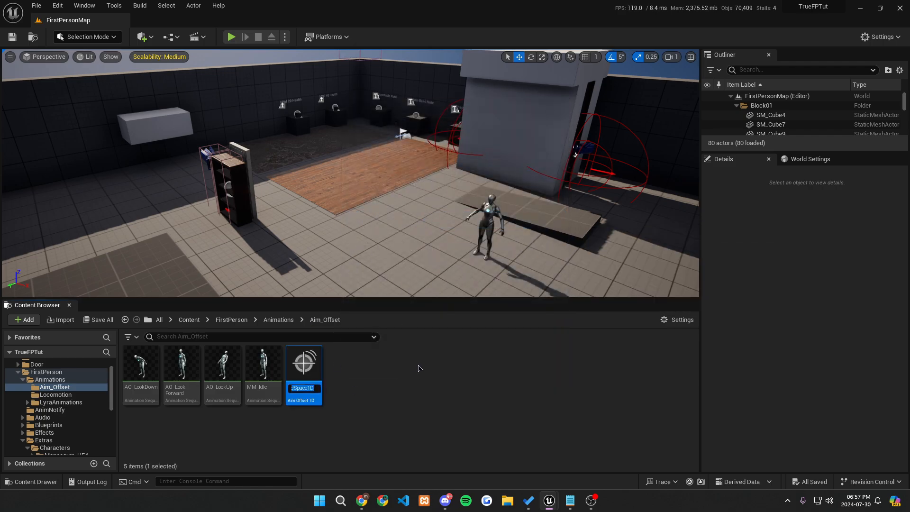
{"action": "type", "text": "AO_LookAround"}
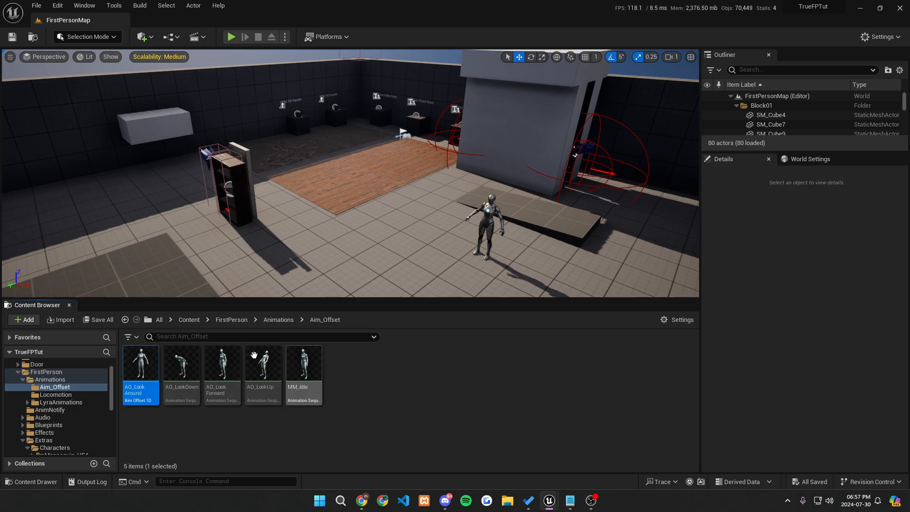
Open AO_LookAround and name its horizontal axis Pitch with a -90 to 90 range.
{"action": "double_click", "coordinate": [141, 363]}
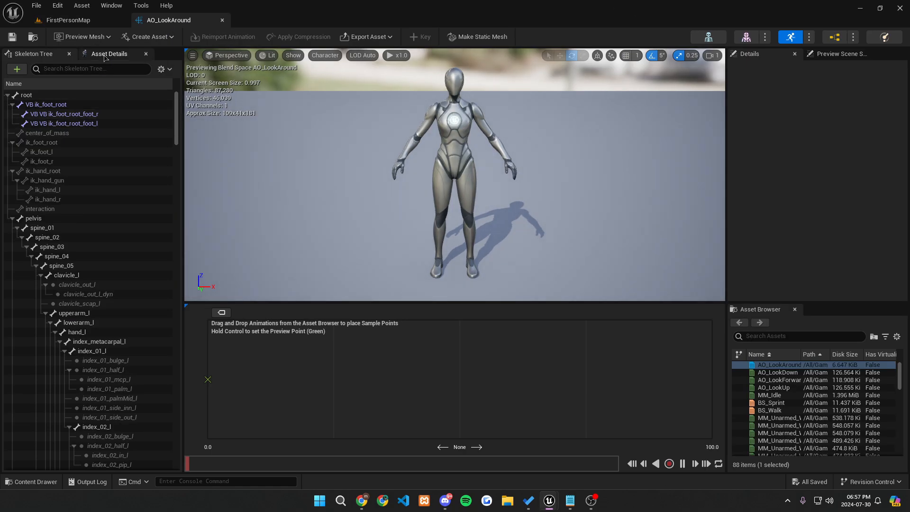
{"action": "left_click", "coordinate": [110, 54]}
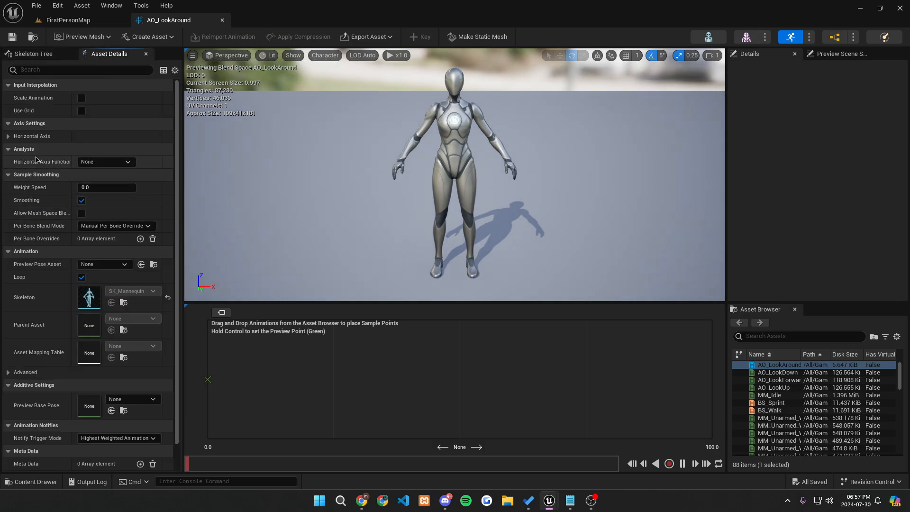
{"action": "left_click", "coordinate": [8, 136]}
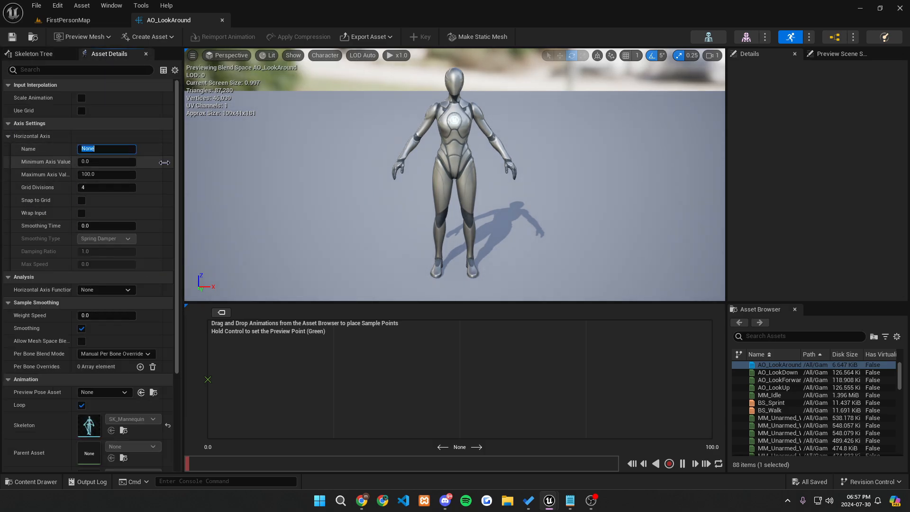
{"action": "type", "text": "Pitch"}
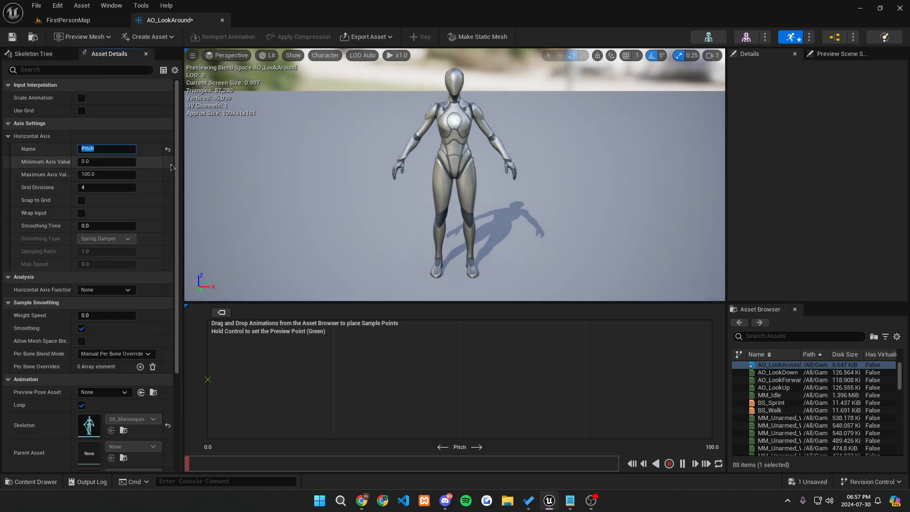
{"action": "left_click", "coordinate": [106, 161]}
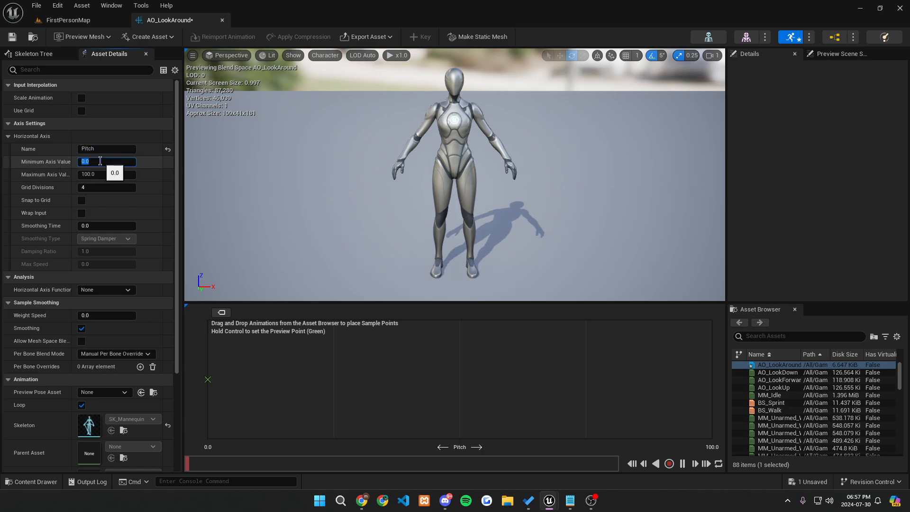
{"action": "type", "text": "-90.0"}
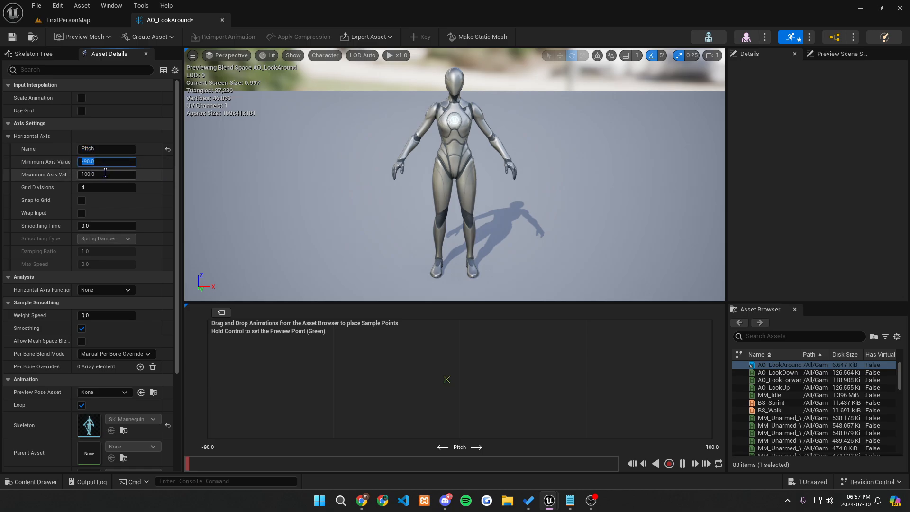
{"action": "type", "text": "90.0"}
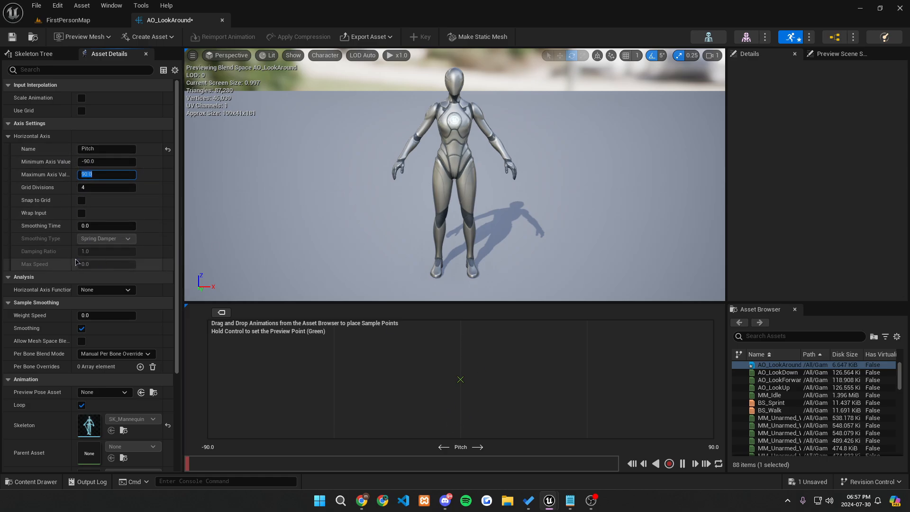
Set MM_Idle as the preview base pose.
{"action": "scroll", "scroll_direction": "down", "scroll_amount": 3}
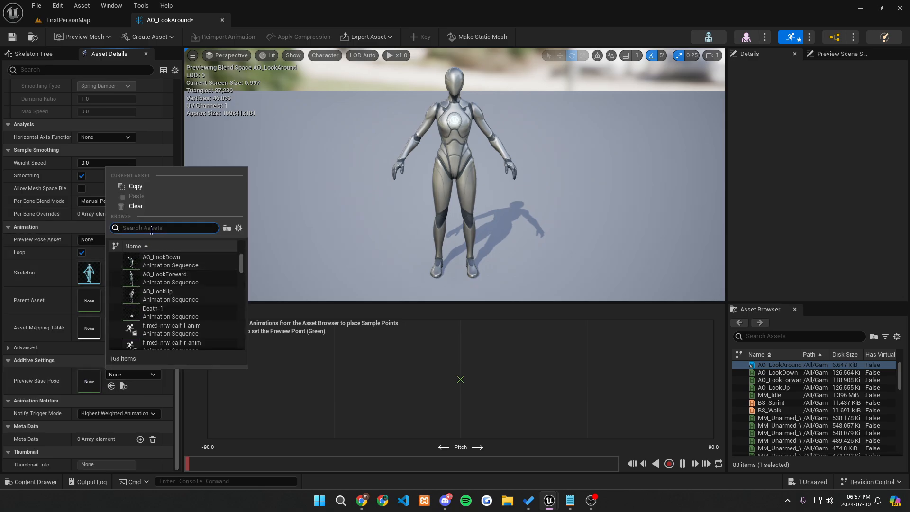
{"action": "type", "text": "MM_Idle"}
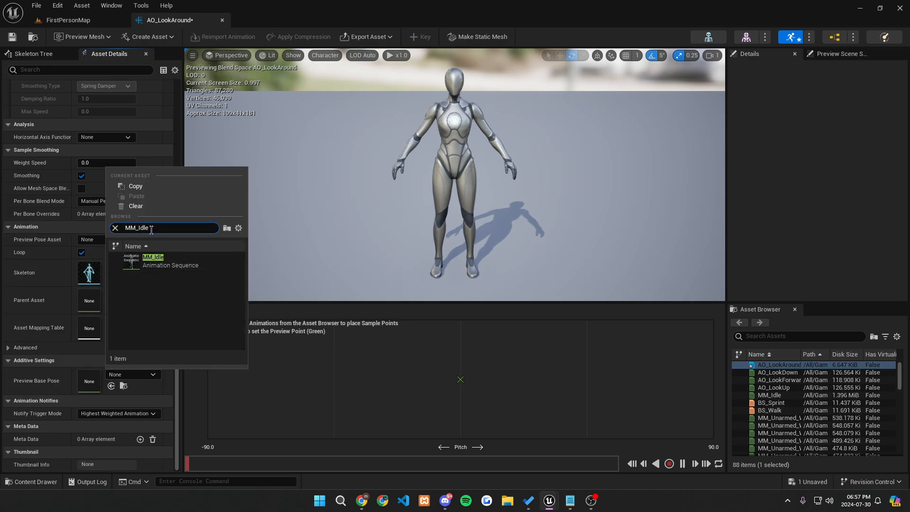
{"action": "left_click", "coordinate": [153, 256]}
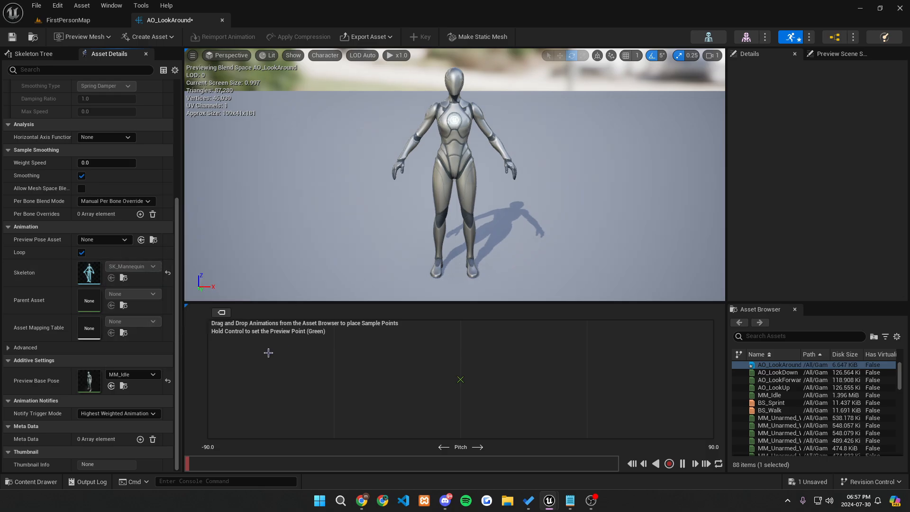
{"action": "mouse_move", "coordinate": [448, 325]}
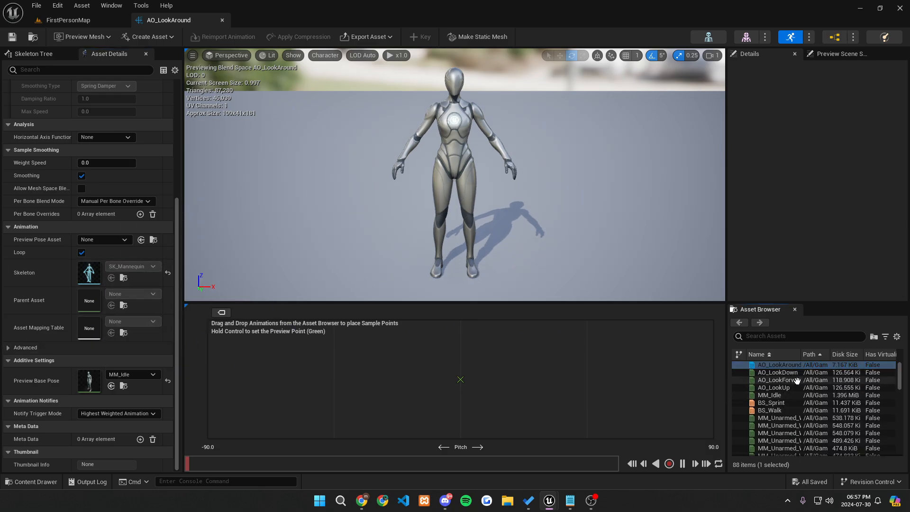
{"action": "mouse_move", "coordinate": [771, 374]}
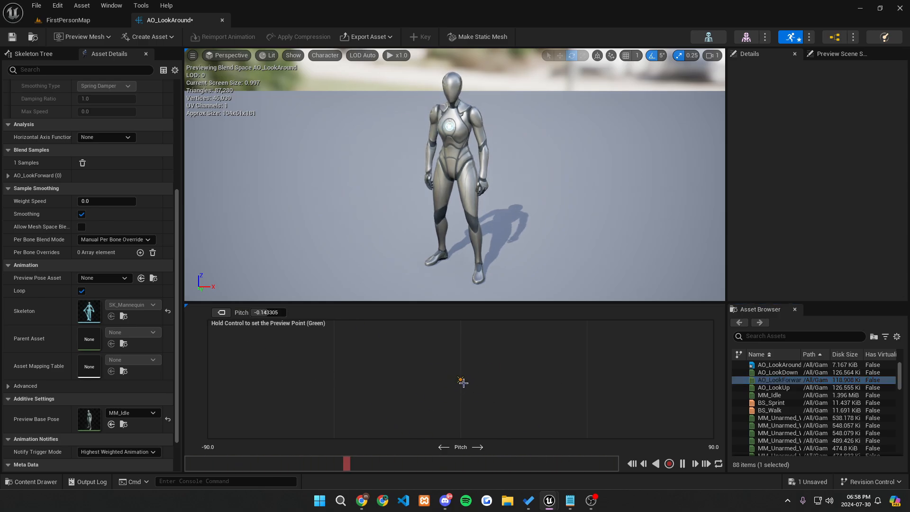
Place the look-pose samples on the Pitch axis, LookUp at 90, and scrub the blend.
{"action": "left_click", "coordinate": [268, 312]}
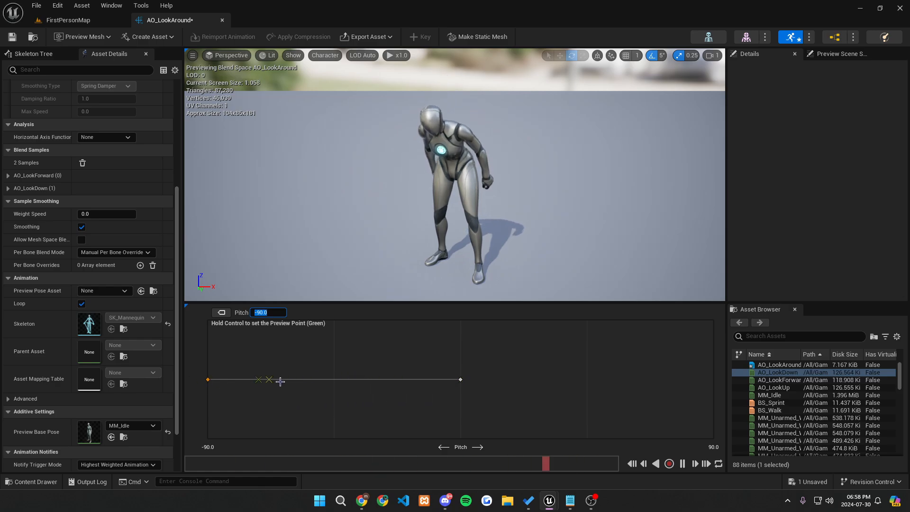
{"action": "left_click_drag", "start_coordinate": [280, 380], "coordinate": [206, 379]}
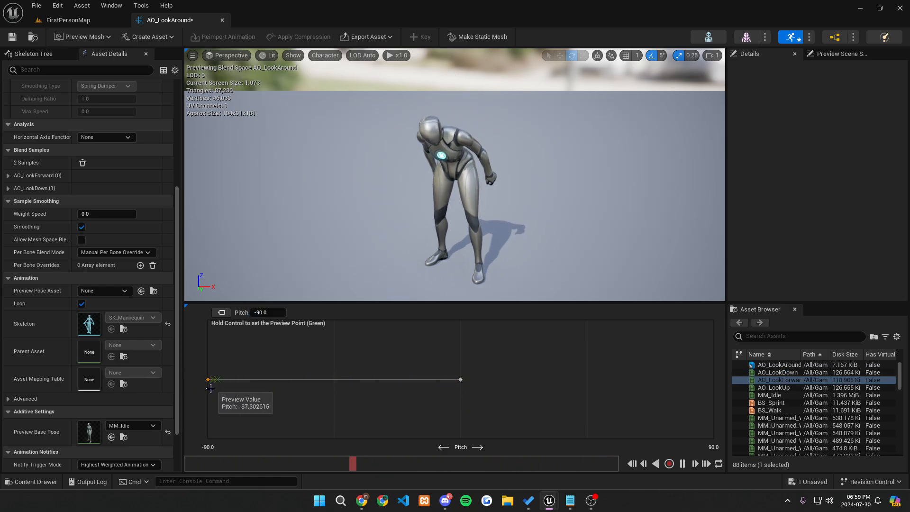
{"action": "left_click_drag", "start_coordinate": [211, 386], "coordinate": [220, 380]}
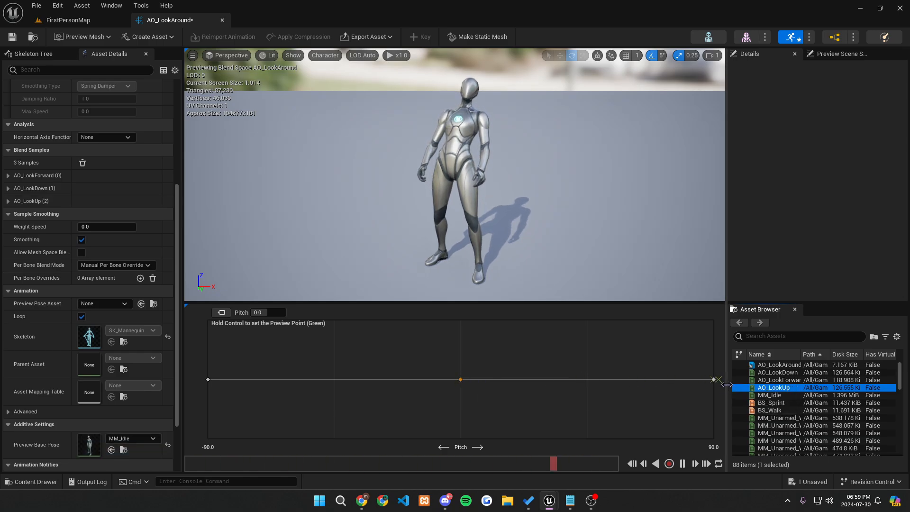
{"action": "left_click_drag", "start_coordinate": [718, 380], "coordinate": [662, 383]}
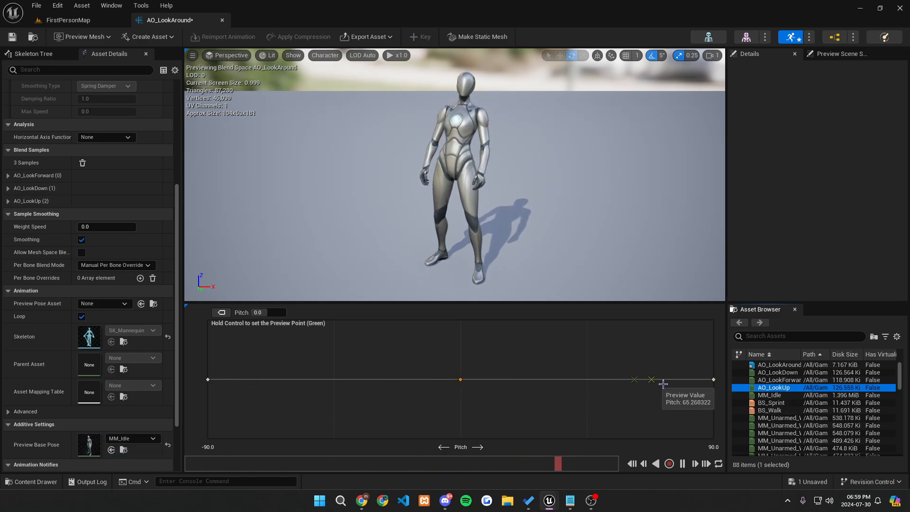
{"action": "left_click_drag", "start_coordinate": [662, 380], "coordinate": [209, 380]}
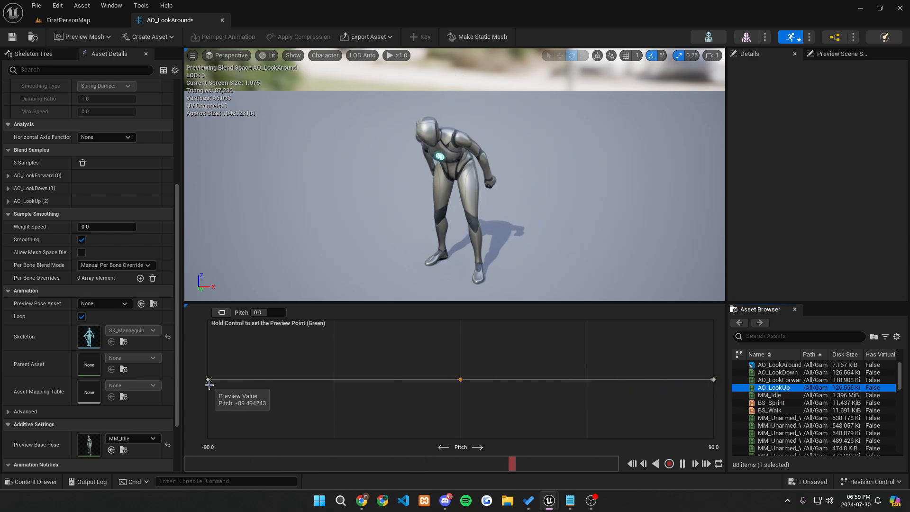
{"action": "left_click_drag", "start_coordinate": [209, 380], "coordinate": [713, 380]}
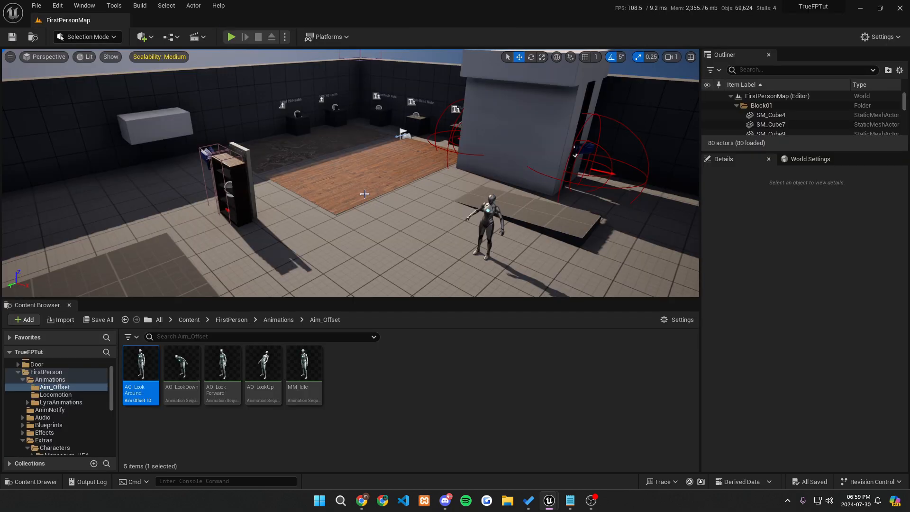
{"action": "mouse_move", "coordinate": [293, 259]}
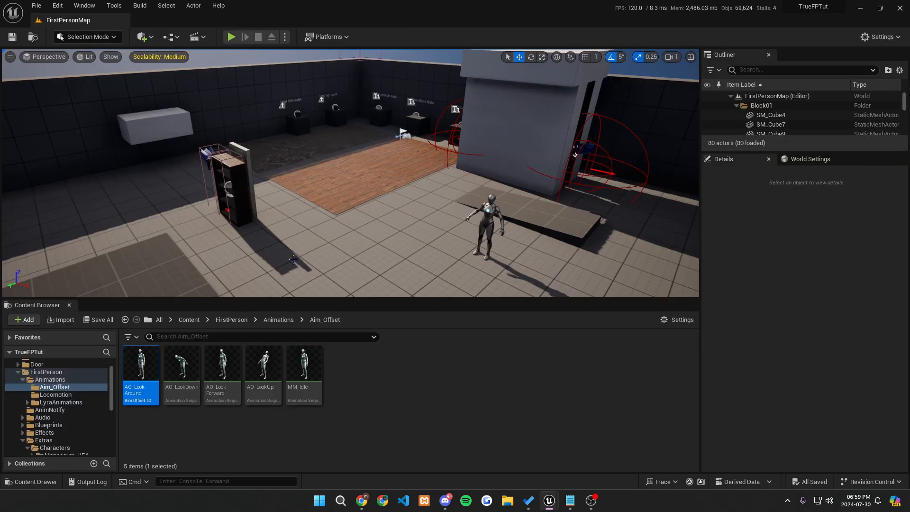
Browse through the FirstPerson Blueprints folder and open the ABP_Manny animation blueprint.
{"action": "left_click", "coordinate": [232, 320]}
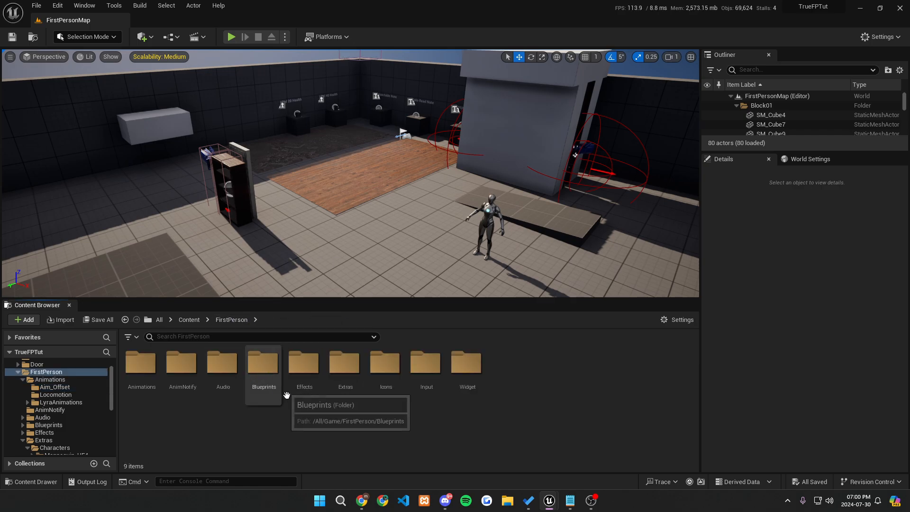
{"action": "double_click", "coordinate": [264, 363]}
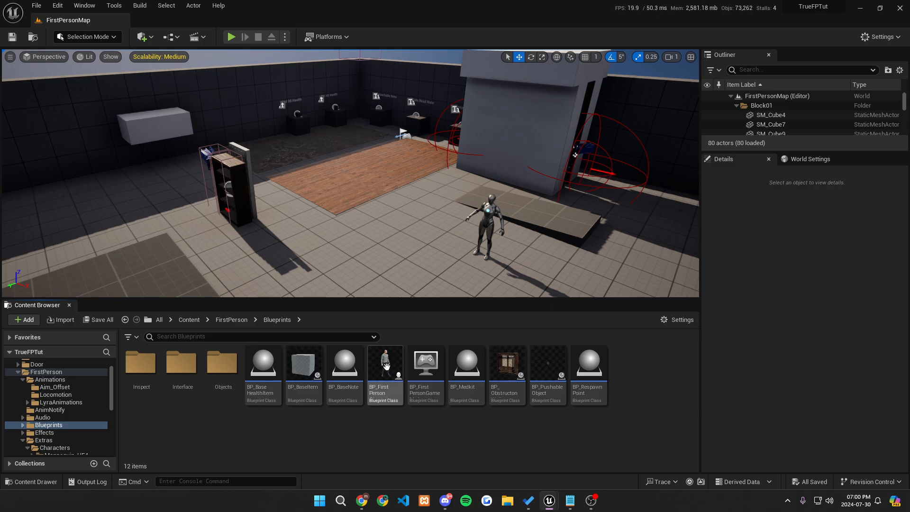
{"action": "double_click", "coordinate": [385, 363]}
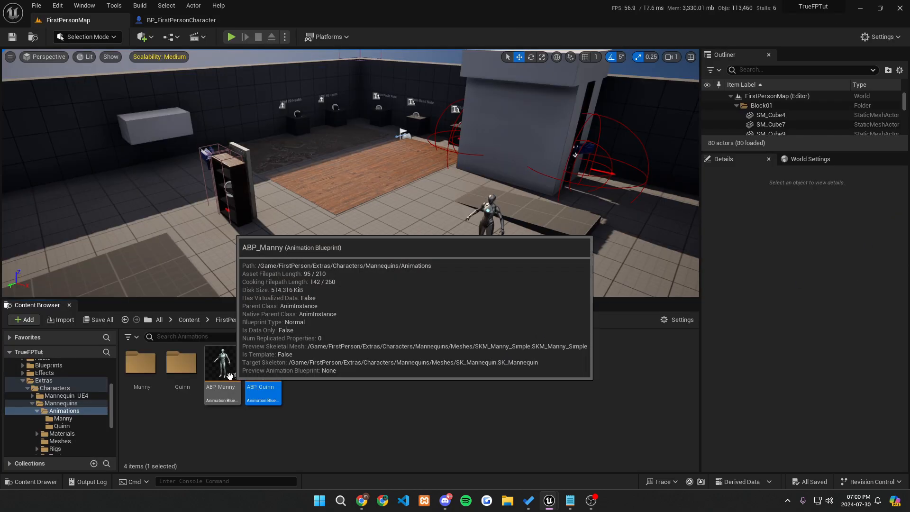
{"action": "mouse_move", "coordinate": [223, 377]}
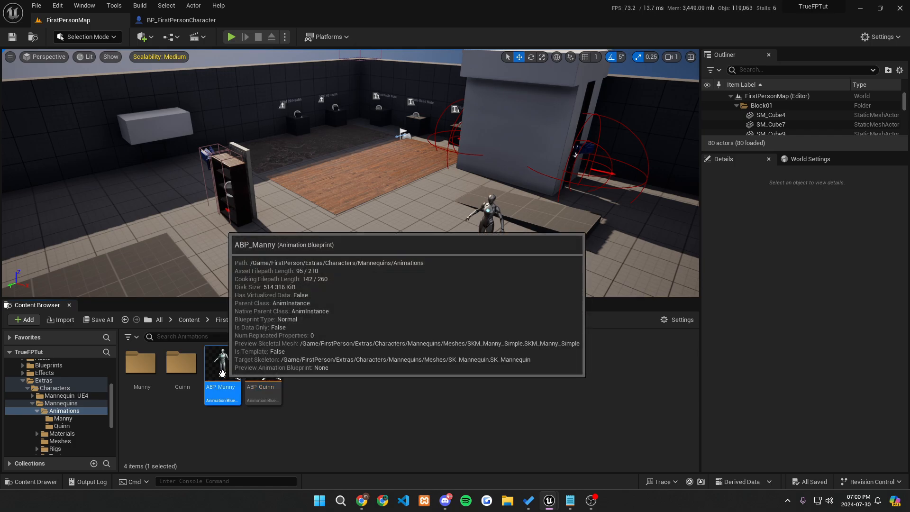
{"action": "double_click", "coordinate": [223, 363]}
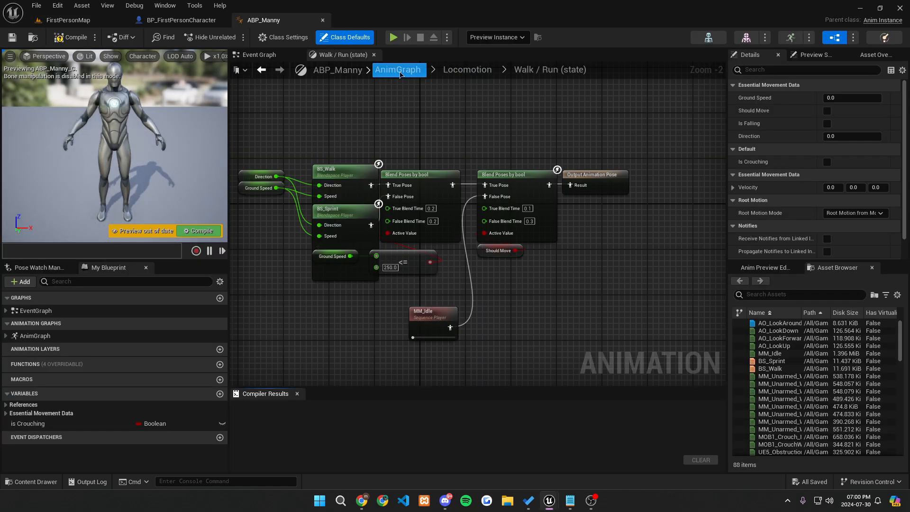
Return to ABP_Manny's main AnimGraph and dismiss the empty search popup.
{"action": "left_click", "coordinate": [398, 70]}
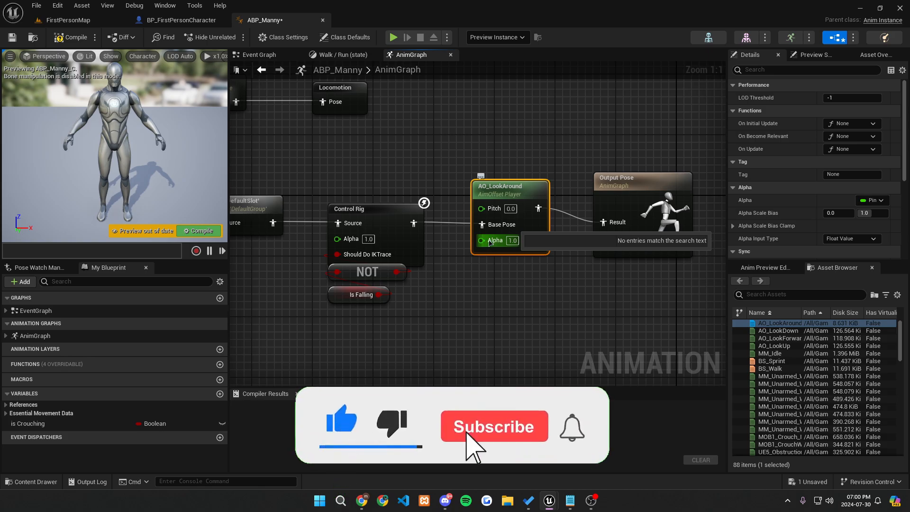
{"action": "left_click", "coordinate": [494, 426]}
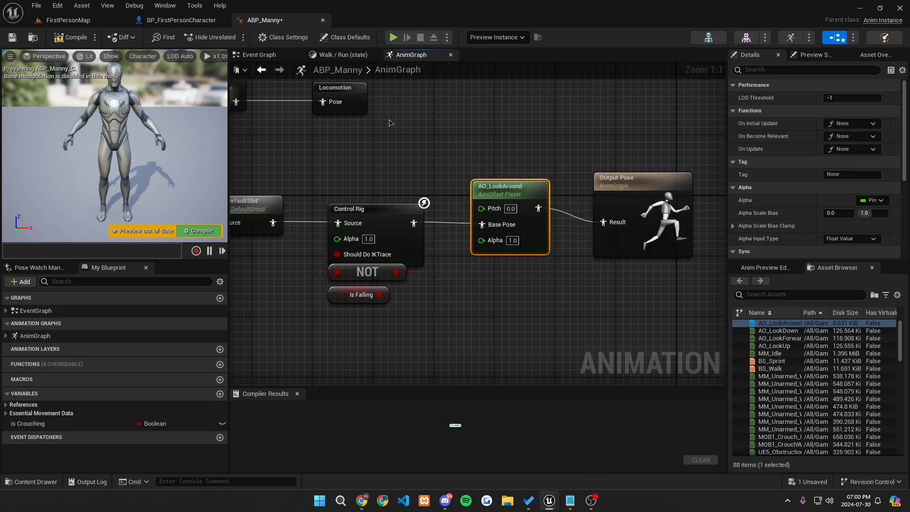
Set ABP_Manny's debug object to 'No debug object selected'.
{"action": "left_click", "coordinate": [497, 37]}
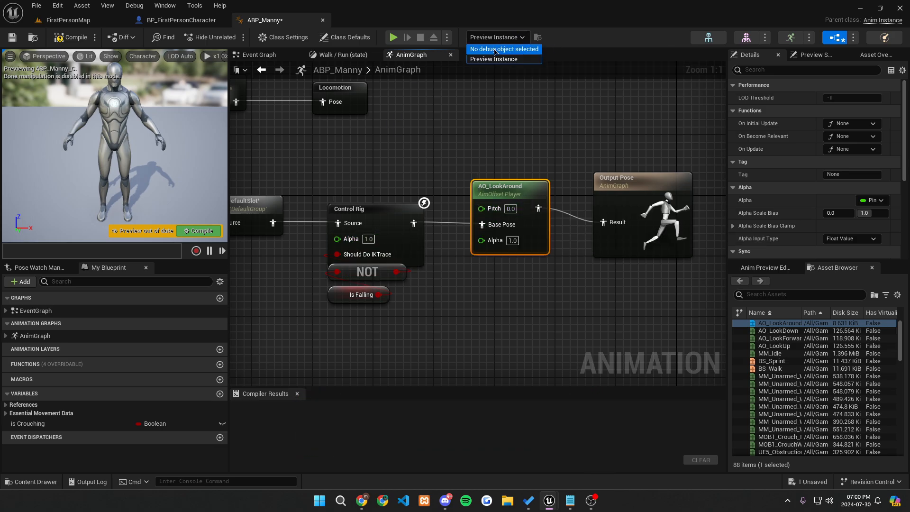
{"action": "left_click", "coordinate": [504, 49]}
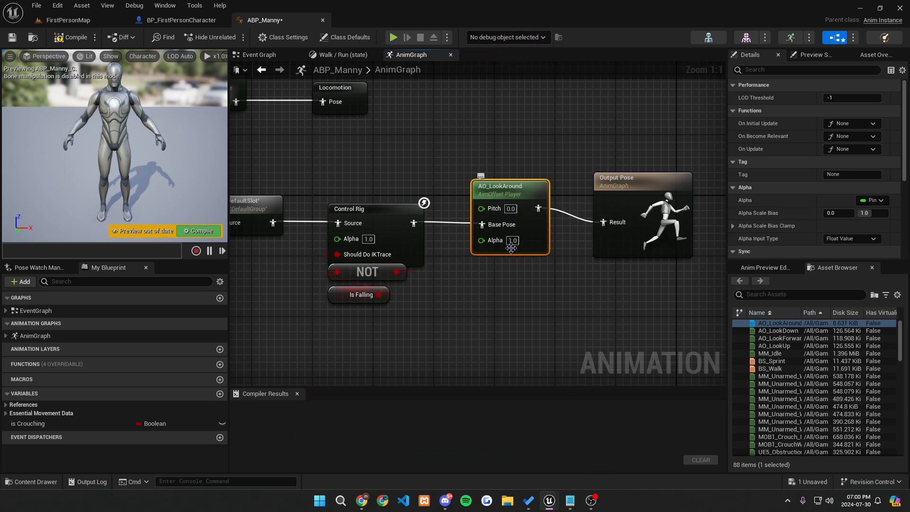
{"action": "scroll", "scroll_direction": "down", "scroll_amount": 3}
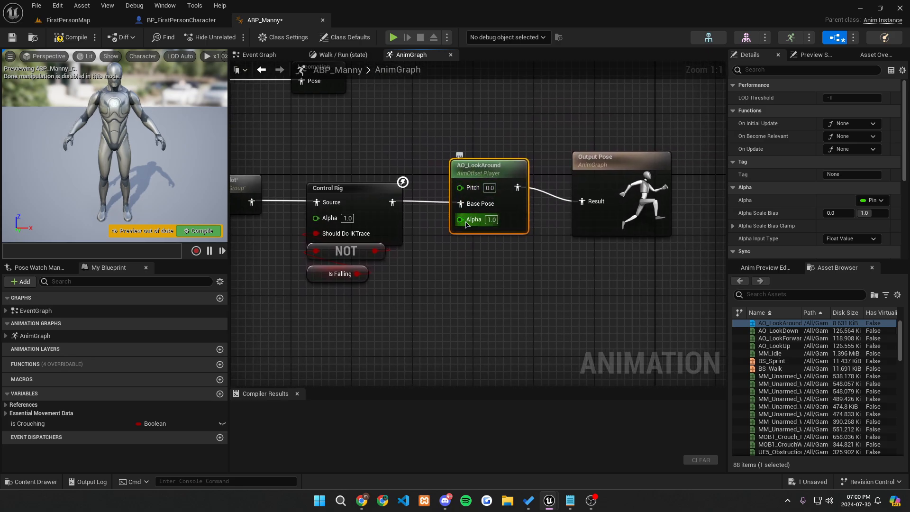
{"action": "mouse_move", "coordinate": [460, 219]}
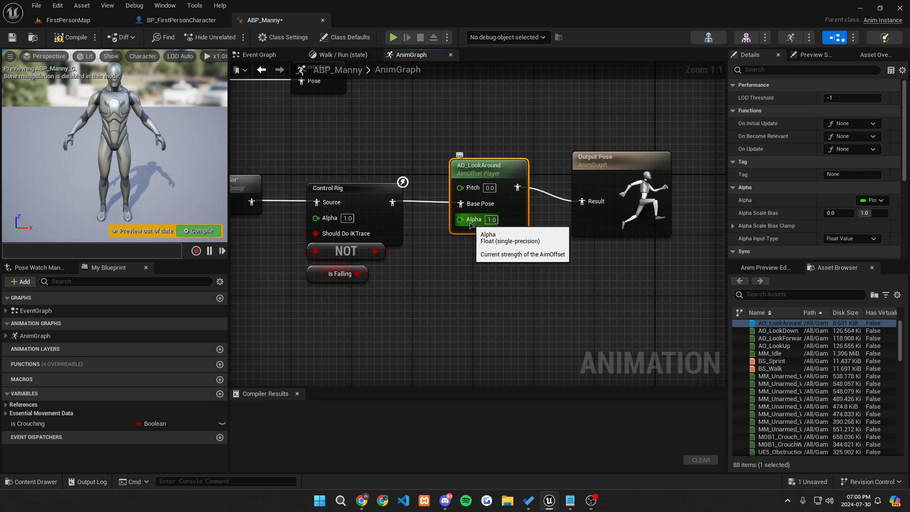
{"action": "mouse_move", "coordinate": [471, 188]}
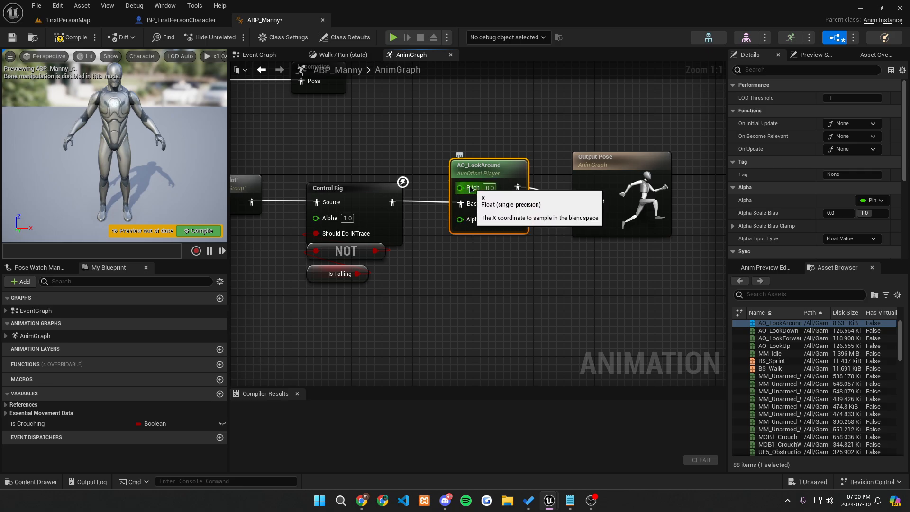
Promote AO_LookAround's Pitch pin to a Pitch variable above the node, then compile.
{"action": "right_click", "coordinate": [471, 188]}
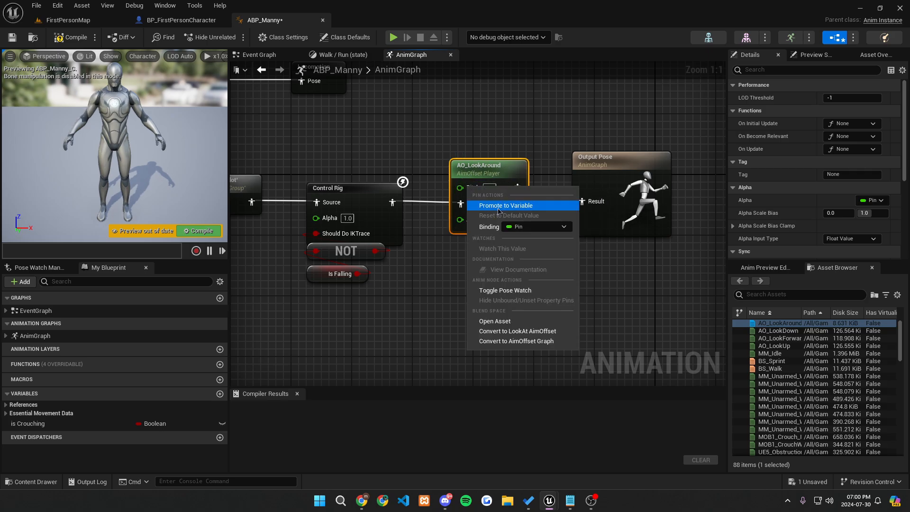
{"action": "left_click", "coordinate": [506, 206]}
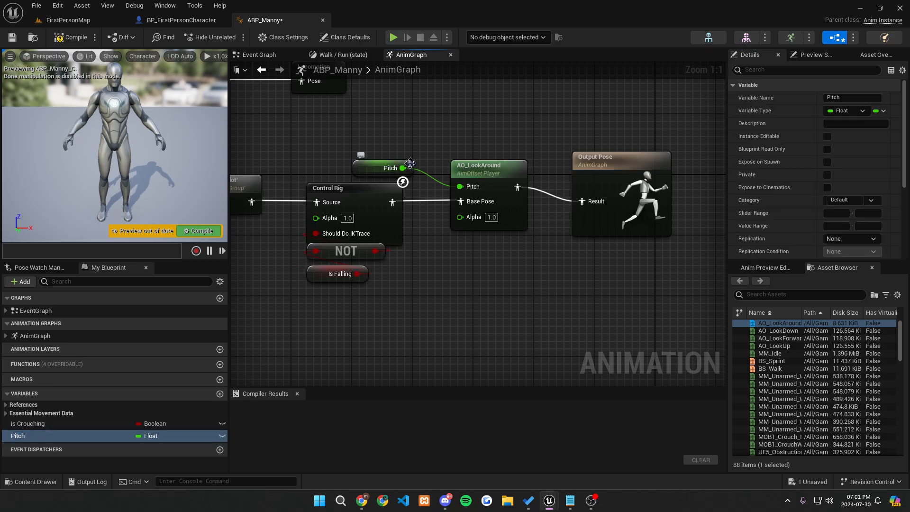
{"action": "left_click_drag", "start_coordinate": [389, 168], "coordinate": [482, 152]}
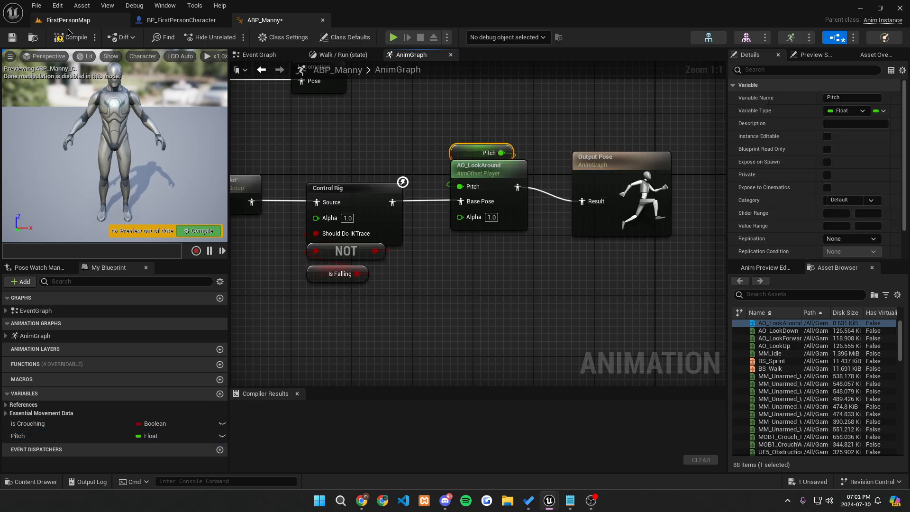
{"action": "left_click", "coordinate": [74, 38]}
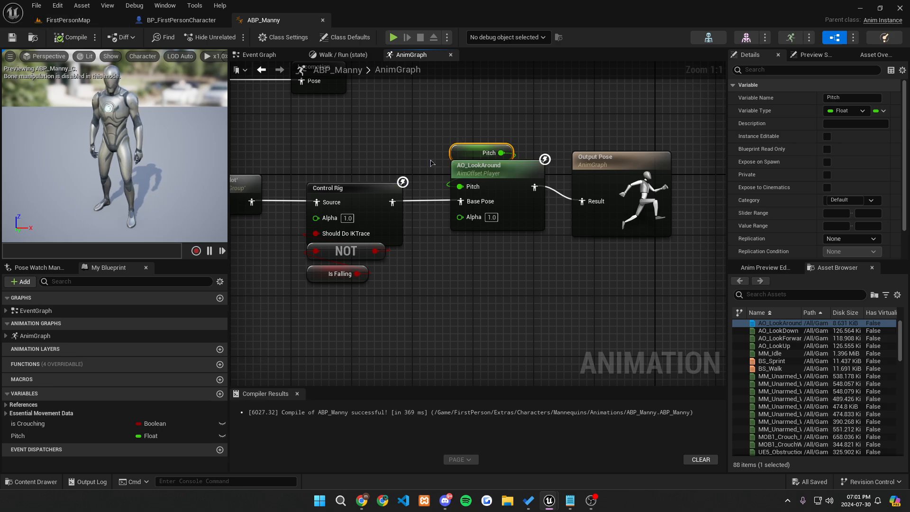
{"action": "left_click", "coordinate": [259, 55]}
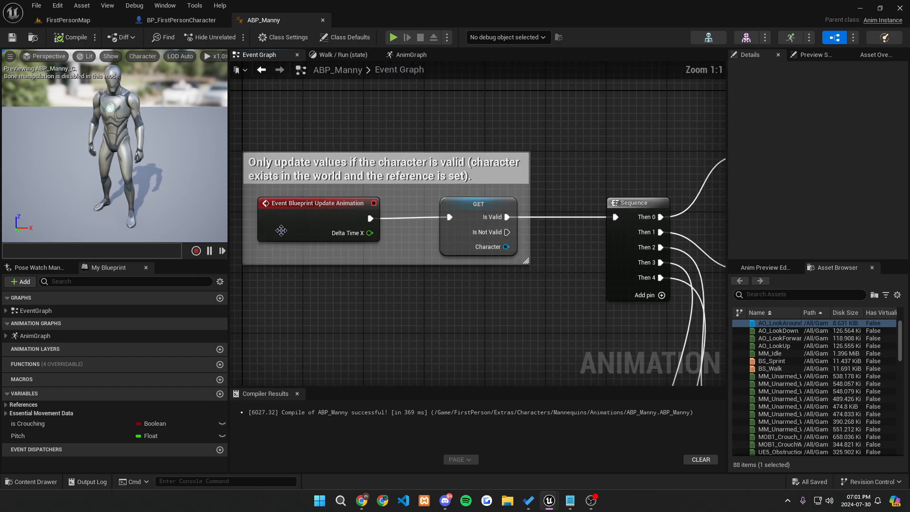
Add Try Get Pawn Owner and feed its output into a Get Base Aim Rotation node.
{"action": "left_click", "coordinate": [319, 217]}
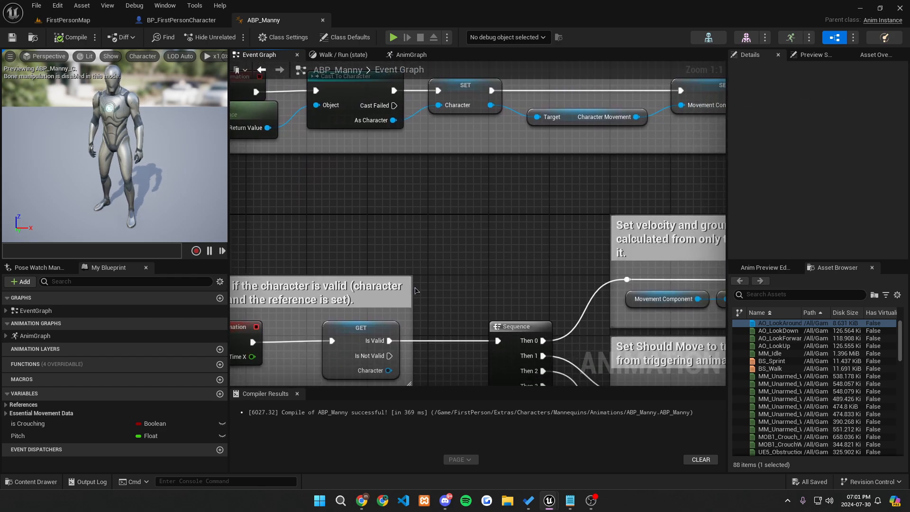
{"action": "scroll", "scroll_direction": "down", "scroll_amount": 3}
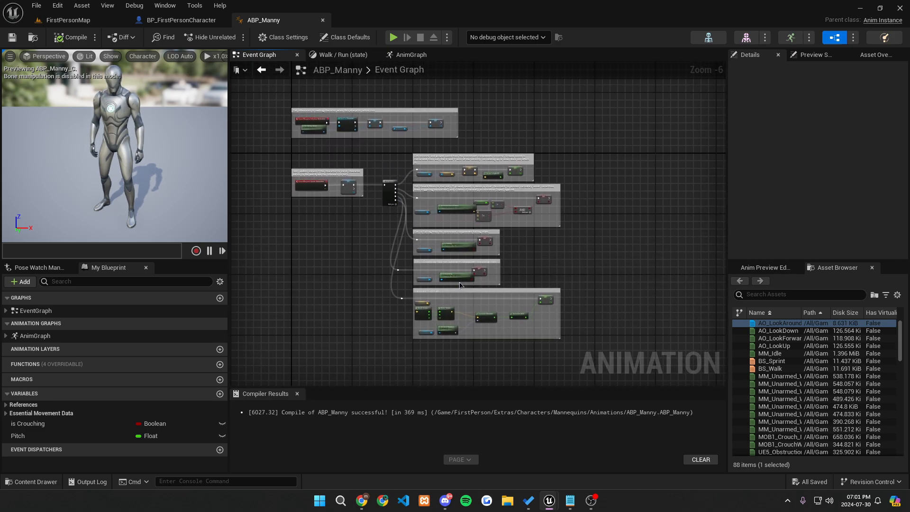
{"action": "scroll", "scroll_direction": "down", "scroll_amount": 3}
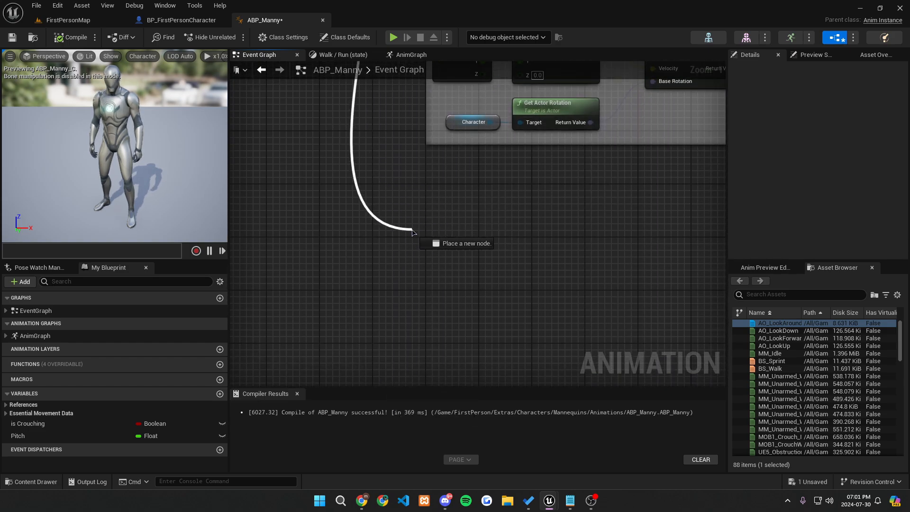
{"action": "left_click", "coordinate": [413, 233]}
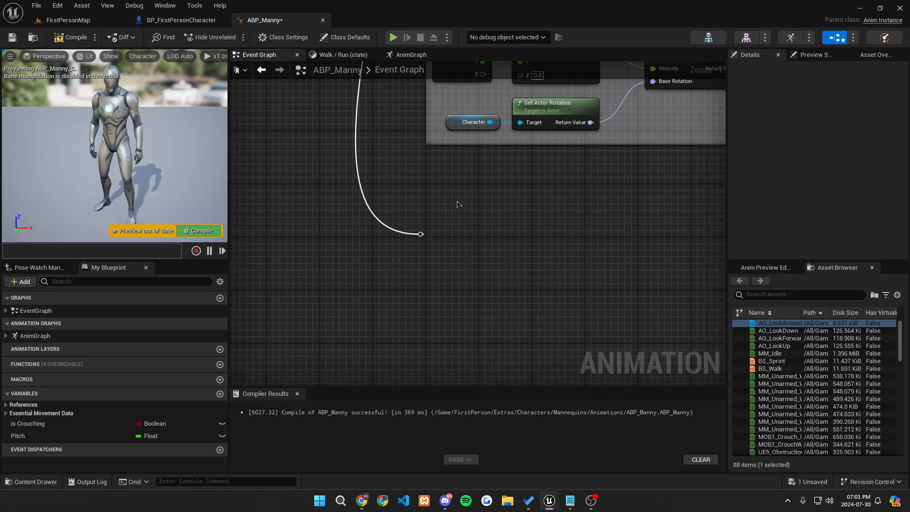
{"action": "scroll", "scroll_direction": "down", "scroll_amount": 3}
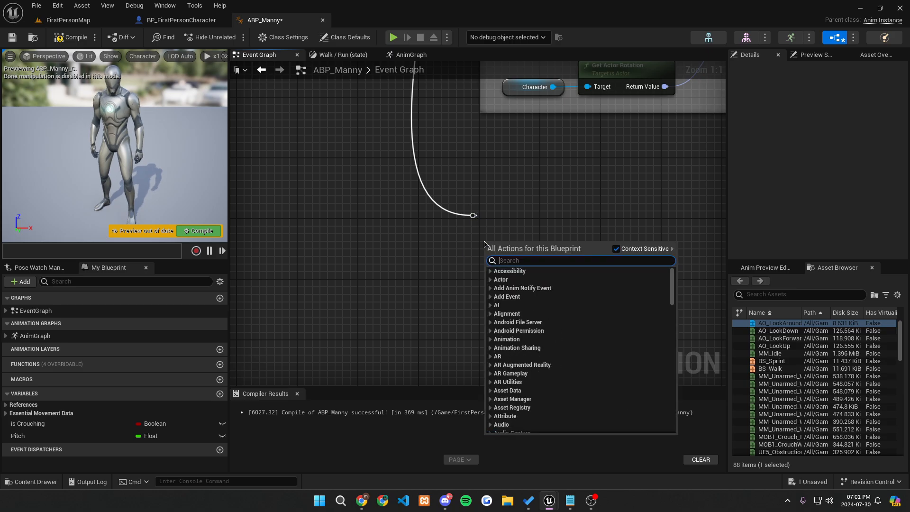
{"action": "left_click", "coordinate": [521, 240]}
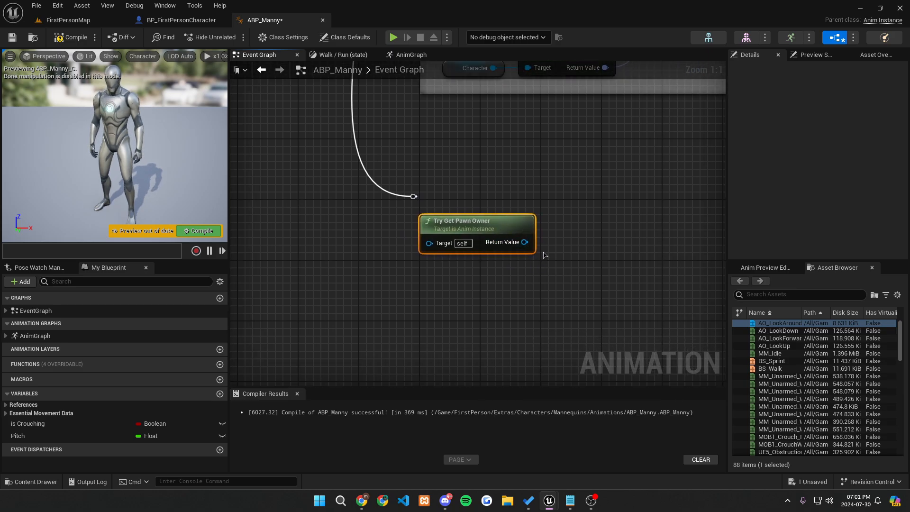
{"action": "left_click_drag", "start_coordinate": [525, 242], "coordinate": [395, 267]}
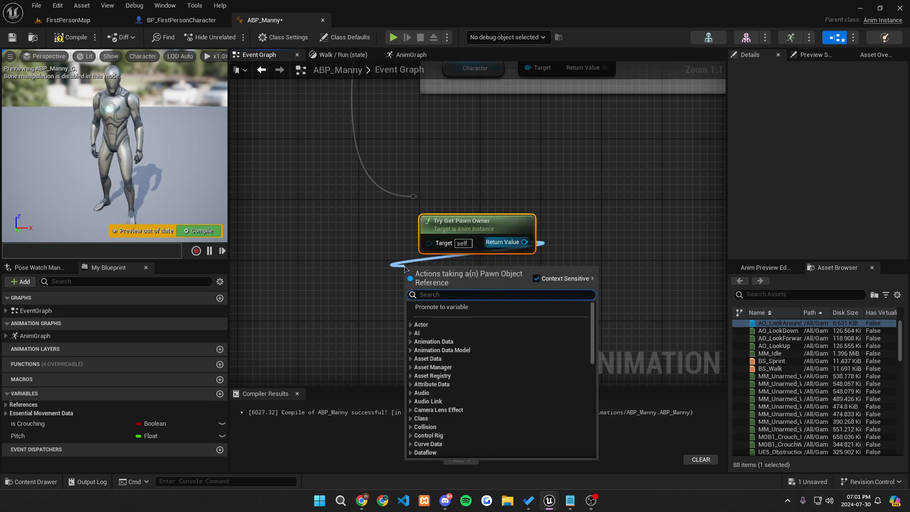
{"action": "type", "text": "get b"}
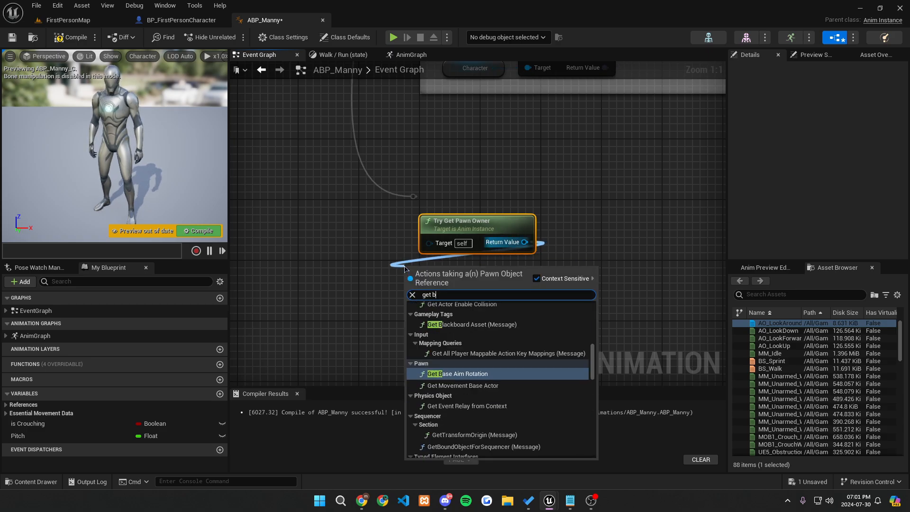
{"action": "left_click", "coordinate": [456, 374]}
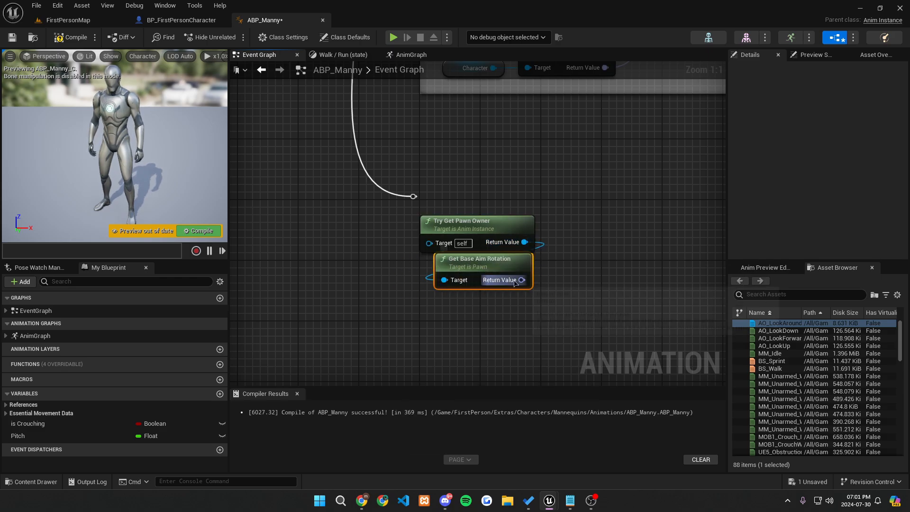
{"action": "mouse_move", "coordinate": [522, 280]}
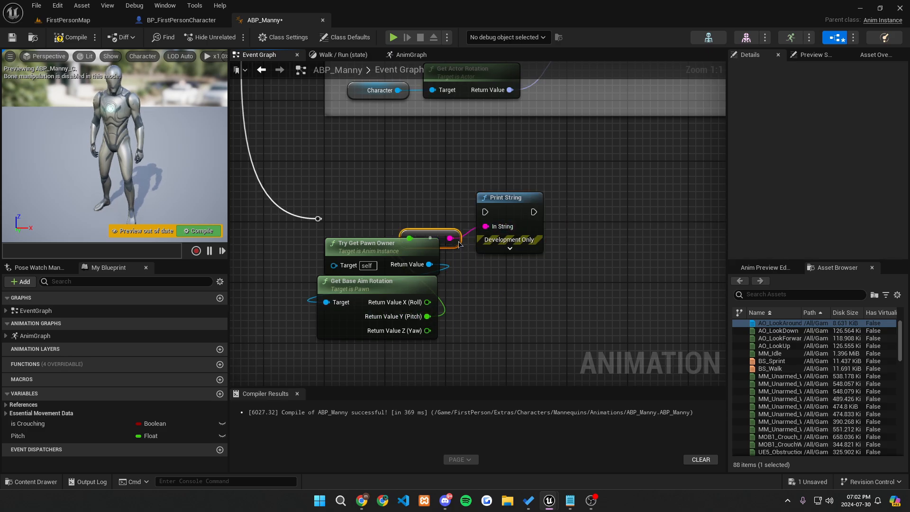
Wire the execution line into Print String, then play and stop the level.
{"action": "left_click_drag", "start_coordinate": [433, 237], "coordinate": [535, 306]}
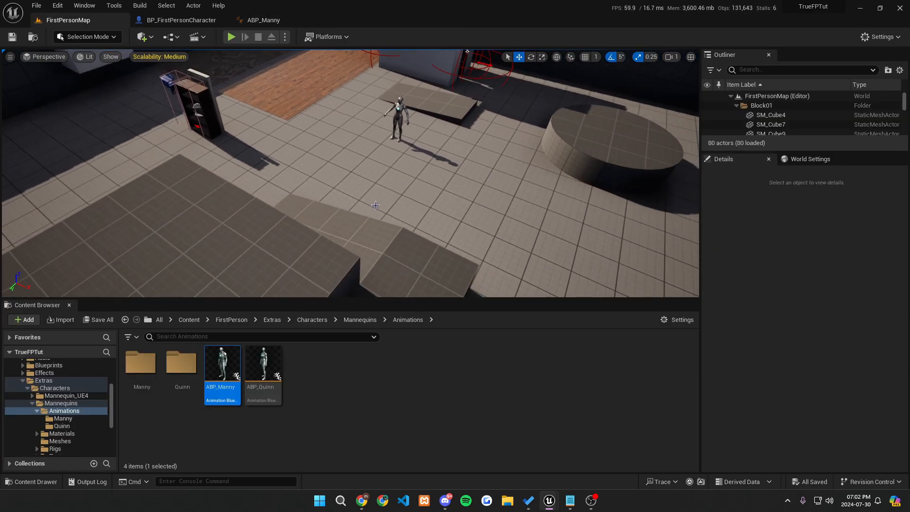
{"action": "left_click", "coordinate": [231, 37]}
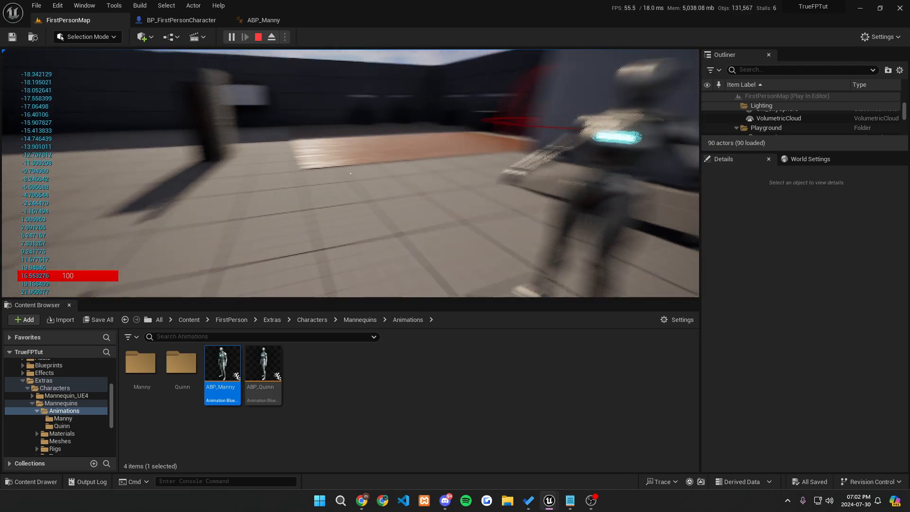
{"action": "left_click", "coordinate": [258, 37]}
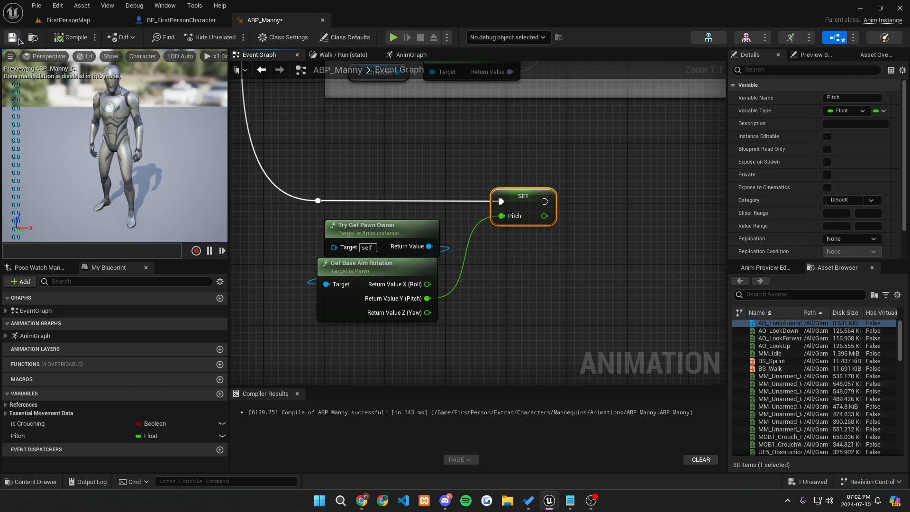
Save the ABP_Manny animation blueprint.
{"action": "left_click", "coordinate": [68, 20]}
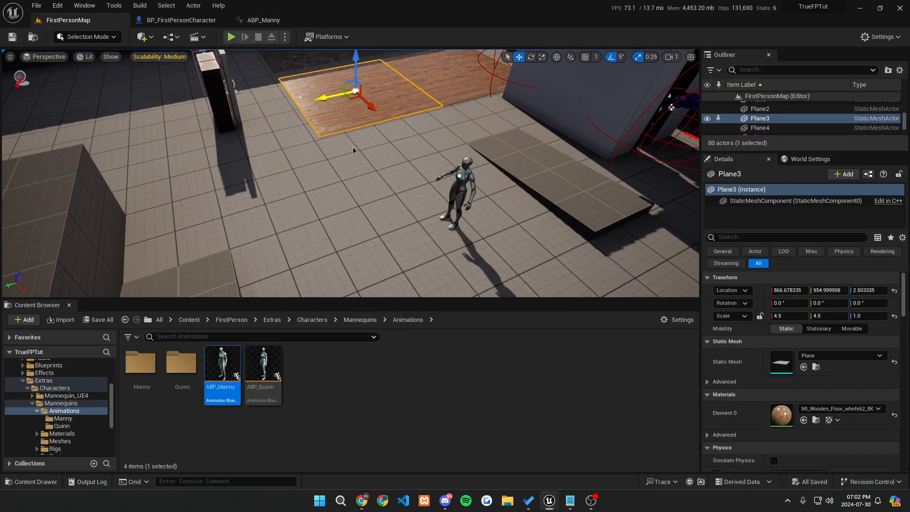
Play the map, ejecting and re-possessing Manny to watch the spine tilt with pitch.
{"action": "left_click", "coordinate": [232, 37]}
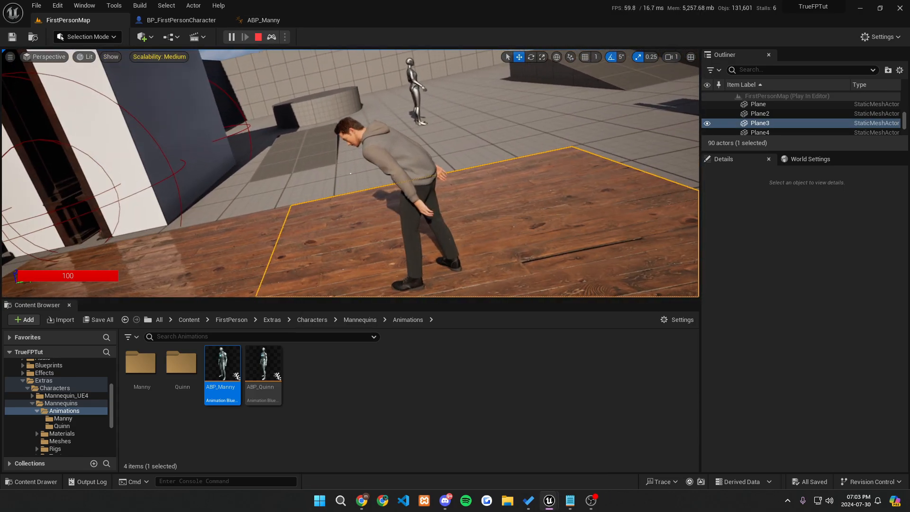
{"action": "mouse_move", "coordinate": [272, 37]}
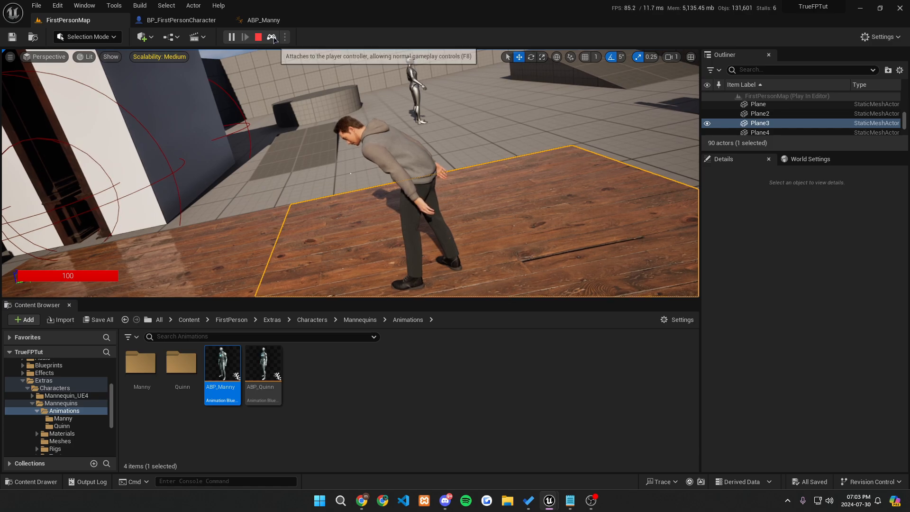
{"action": "left_click", "coordinate": [319, 501]}
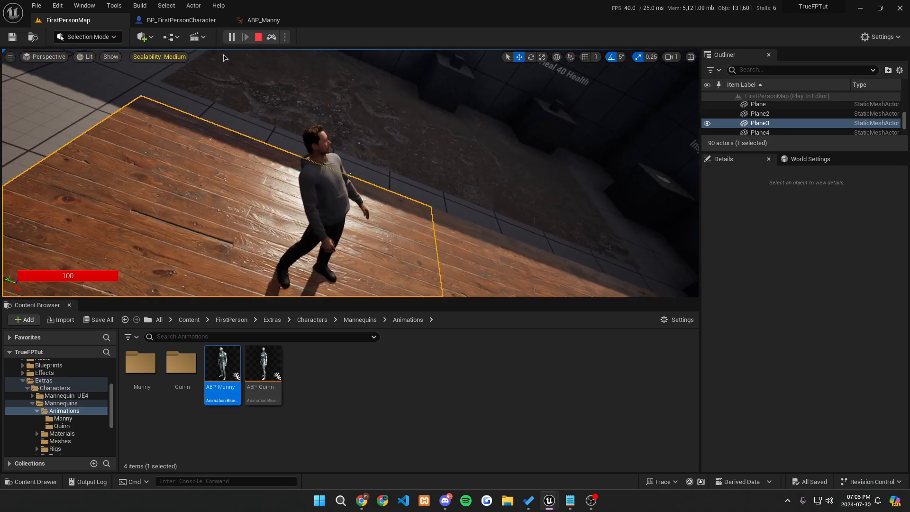
{"action": "mouse_move", "coordinate": [272, 37]}
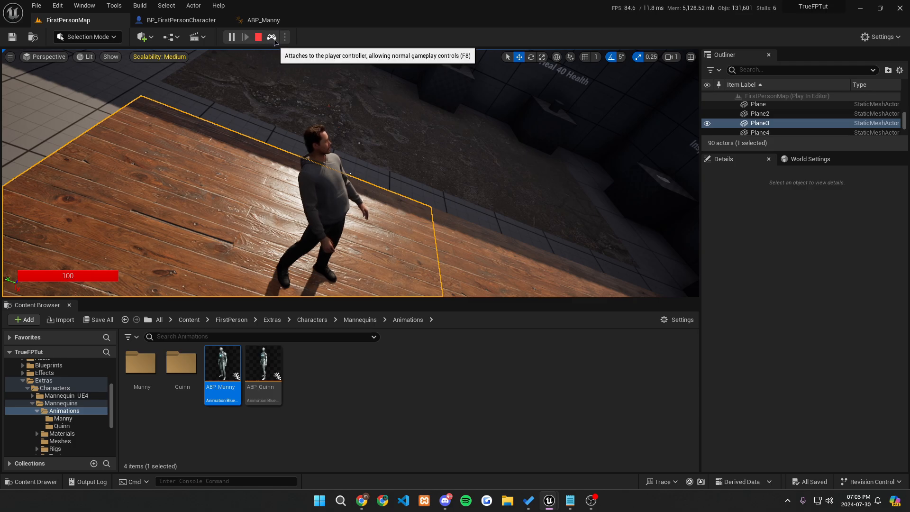
{"action": "left_click", "coordinate": [272, 37]}
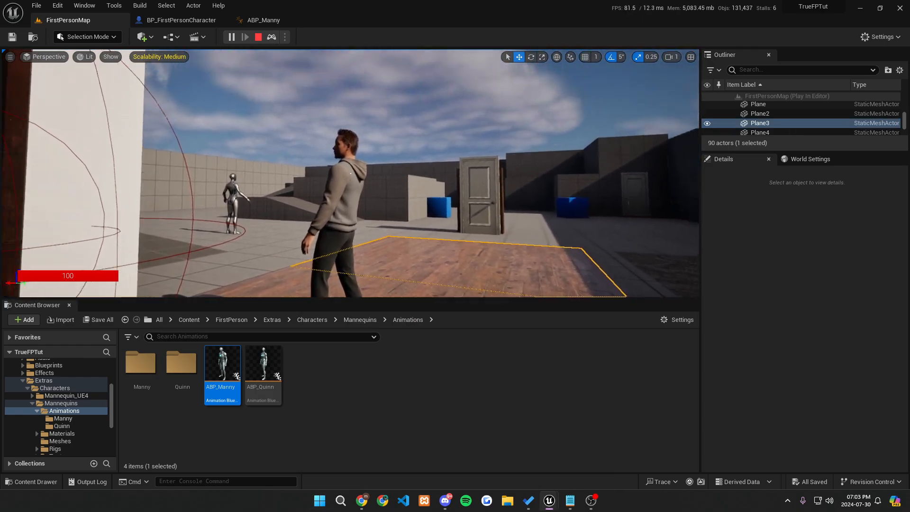
{"action": "mouse_move", "coordinate": [272, 37]}
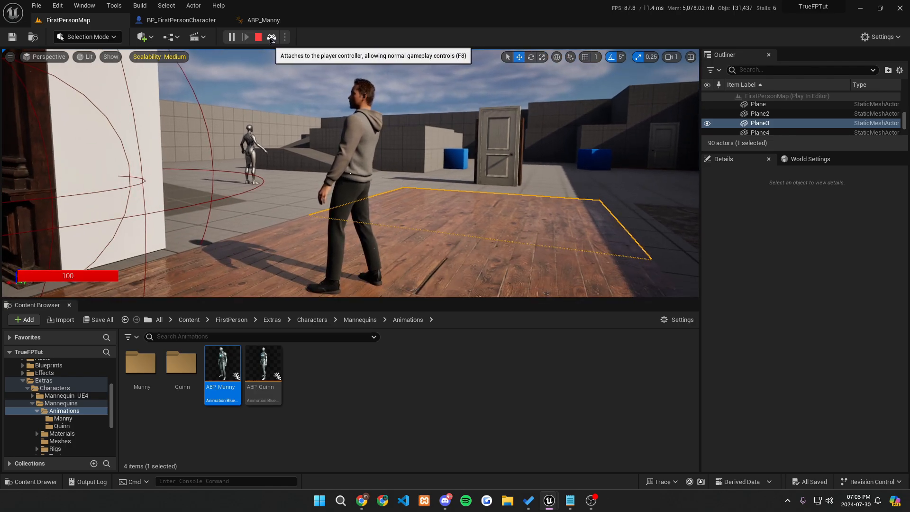
{"action": "left_click", "coordinate": [272, 37]}
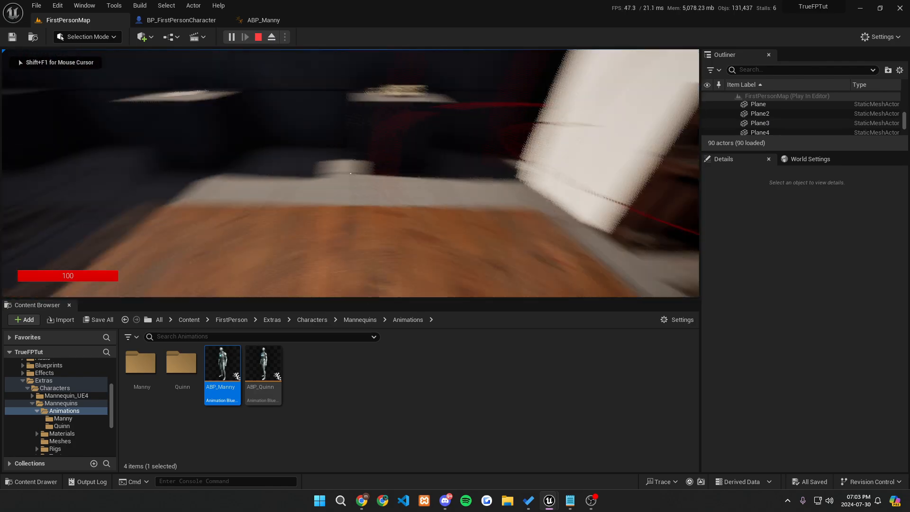
{"action": "left_click", "coordinate": [319, 501]}
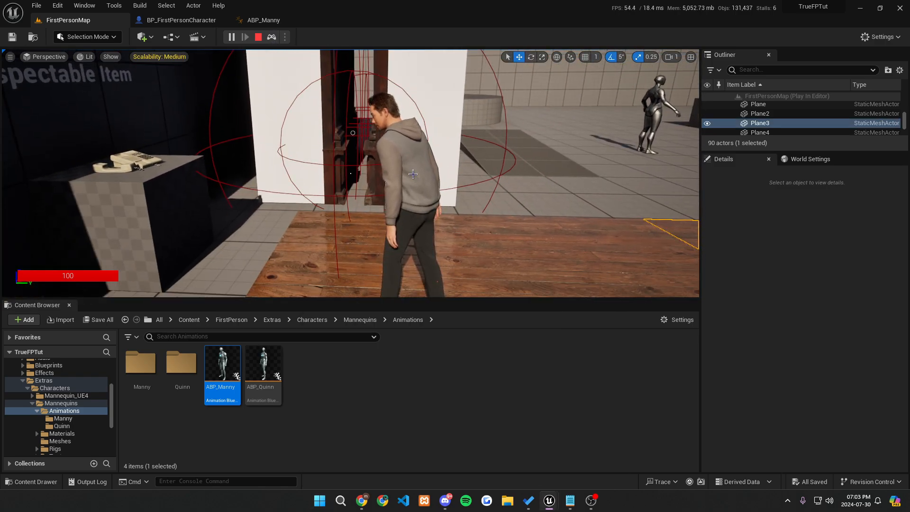
{"action": "mouse_move", "coordinate": [274, 37]}
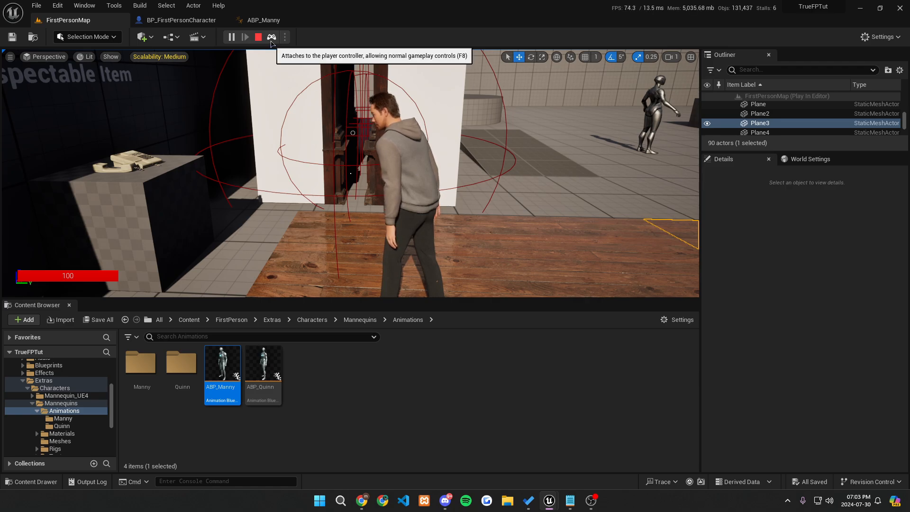
{"action": "left_click", "coordinate": [273, 37]}
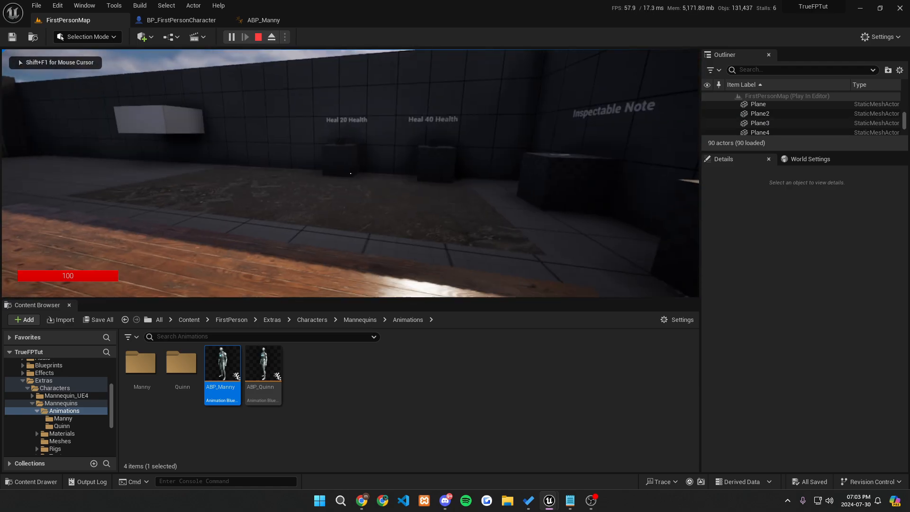